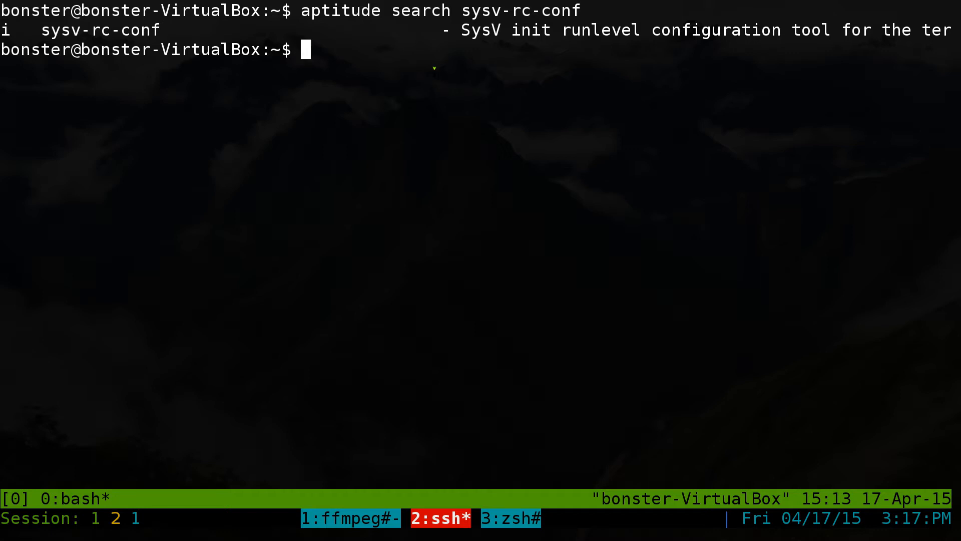
Run sudo sysv-rc-conf to start the runlevel configuration tool as root.
{"action": "type", "text": "sud"}
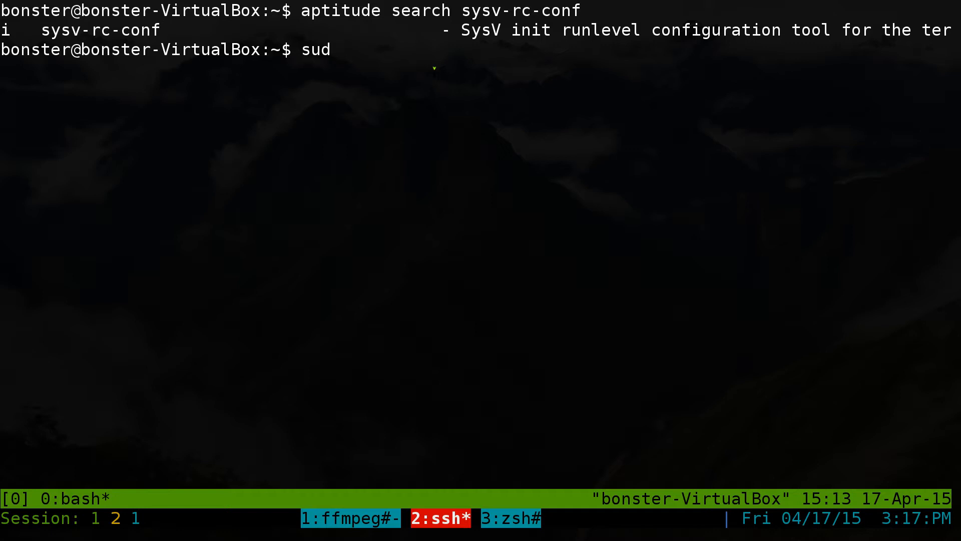
{"action": "type", "text": "o"}
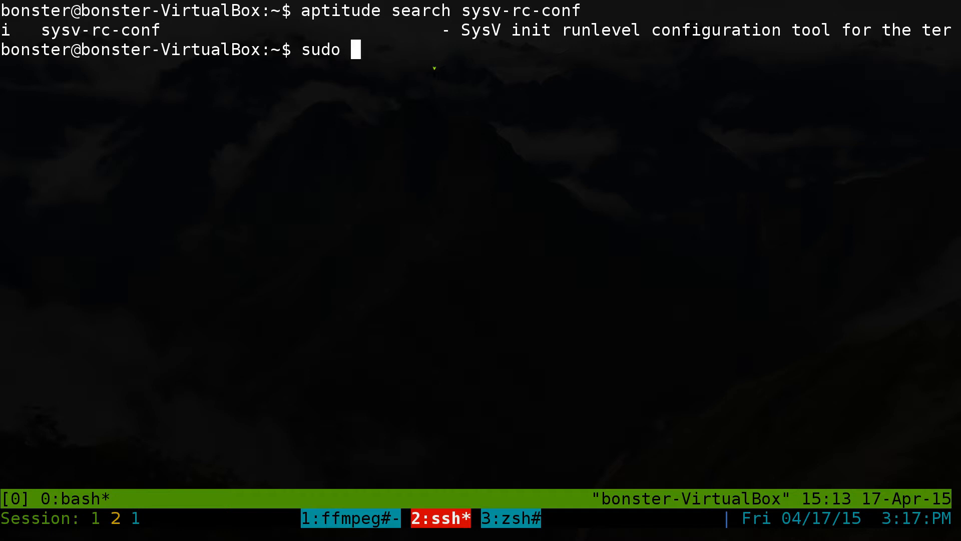
{"action": "type", "text": "sys"}
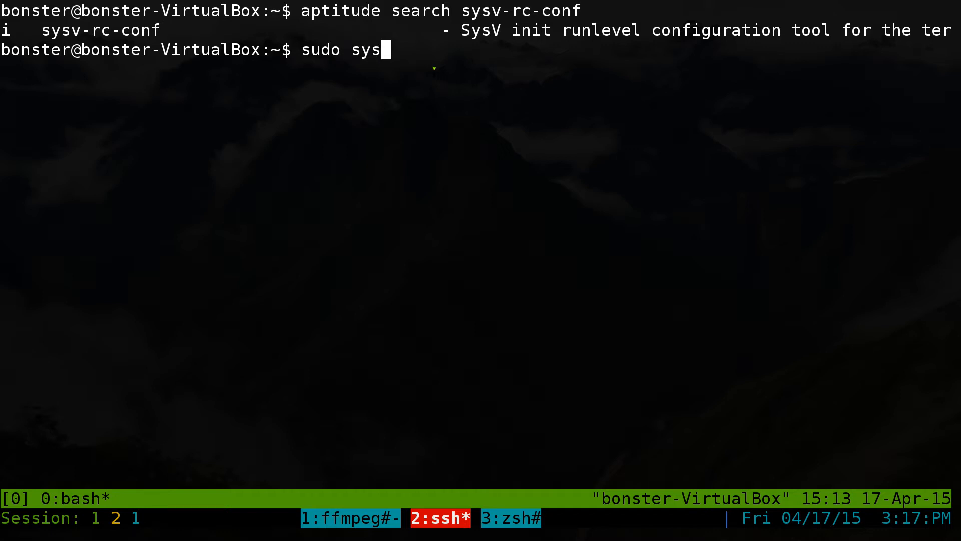
{"action": "type", "text": "v-rc"}
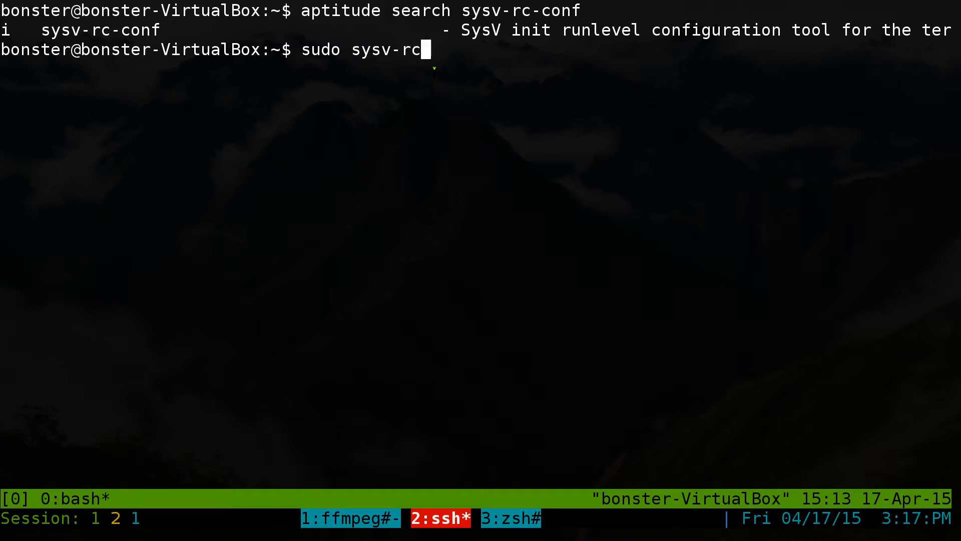
{"action": "key", "text": "Return"}
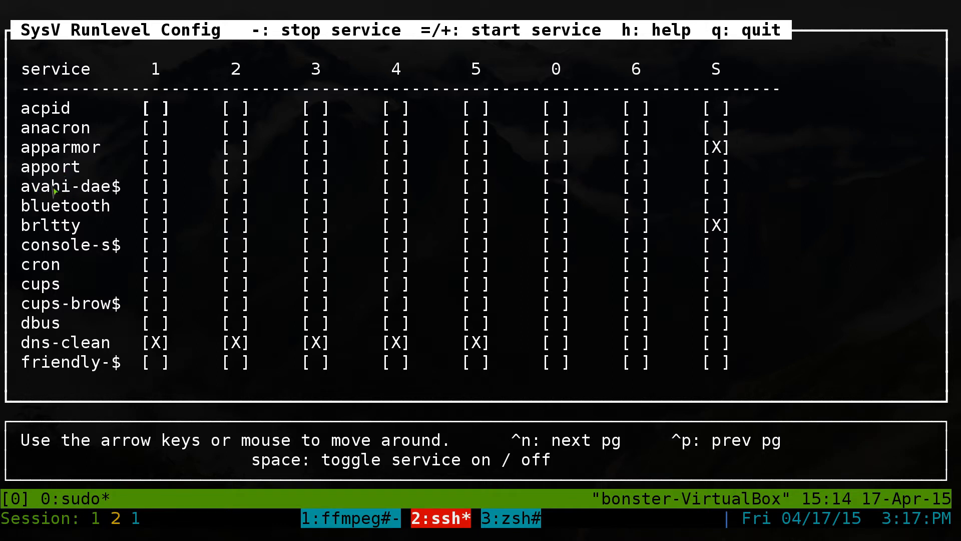
{"action": "mouse_move", "coordinate": [40, 212]}
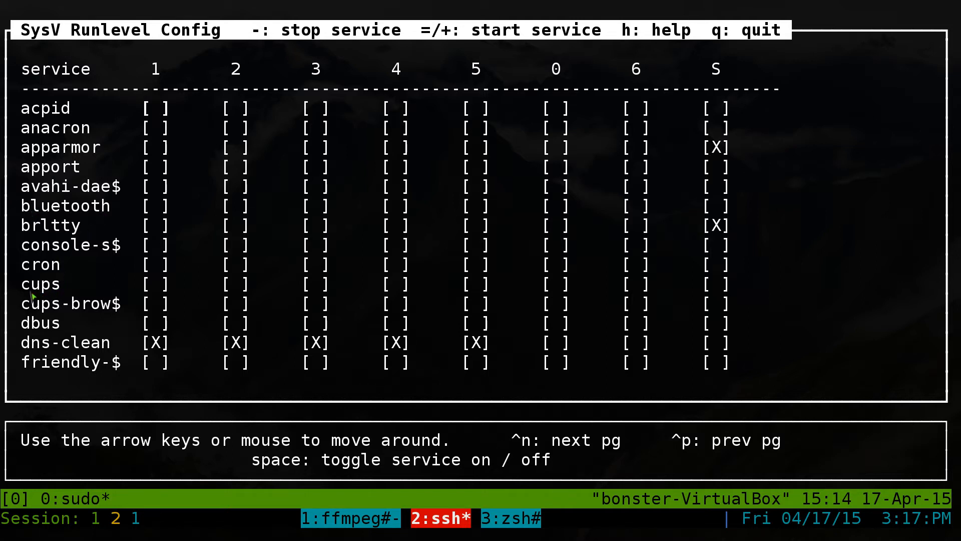
{"action": "mouse_move", "coordinate": [69, 315]}
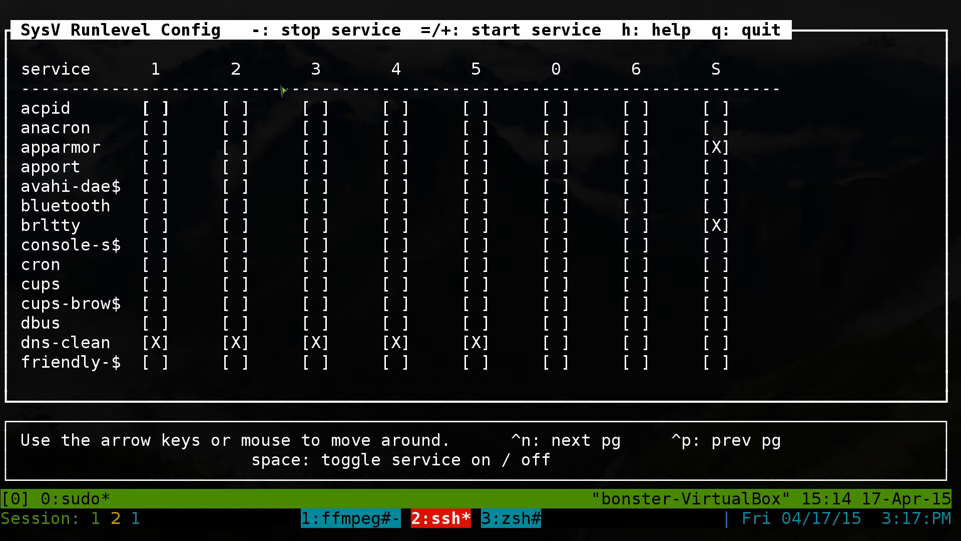
{"action": "mouse_move", "coordinate": [280, 325]}
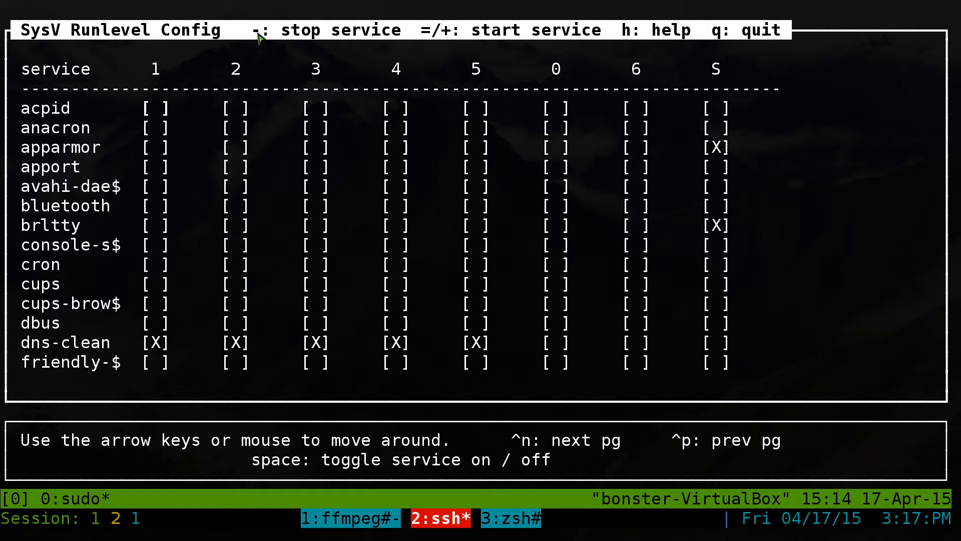
{"action": "mouse_move", "coordinate": [423, 31]}
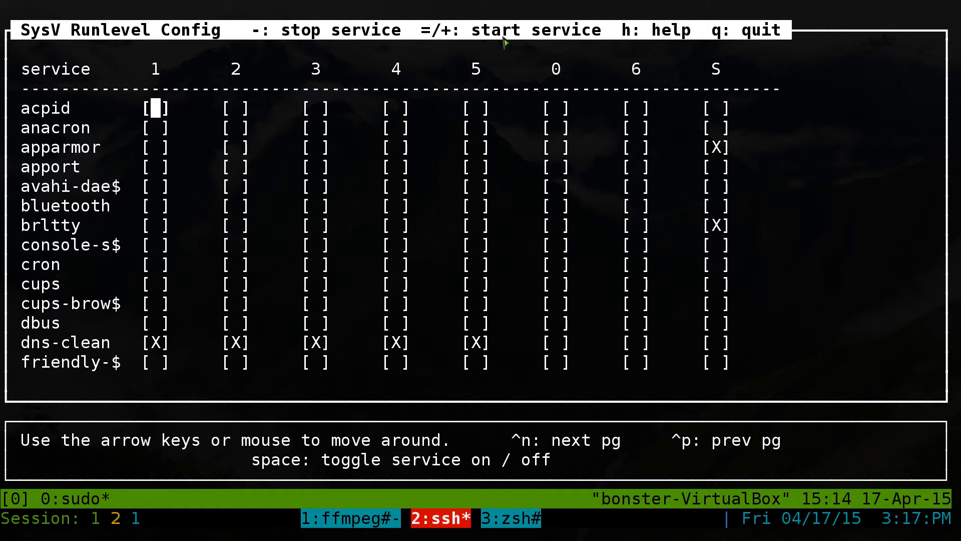
{"action": "mouse_move", "coordinate": [674, 34]}
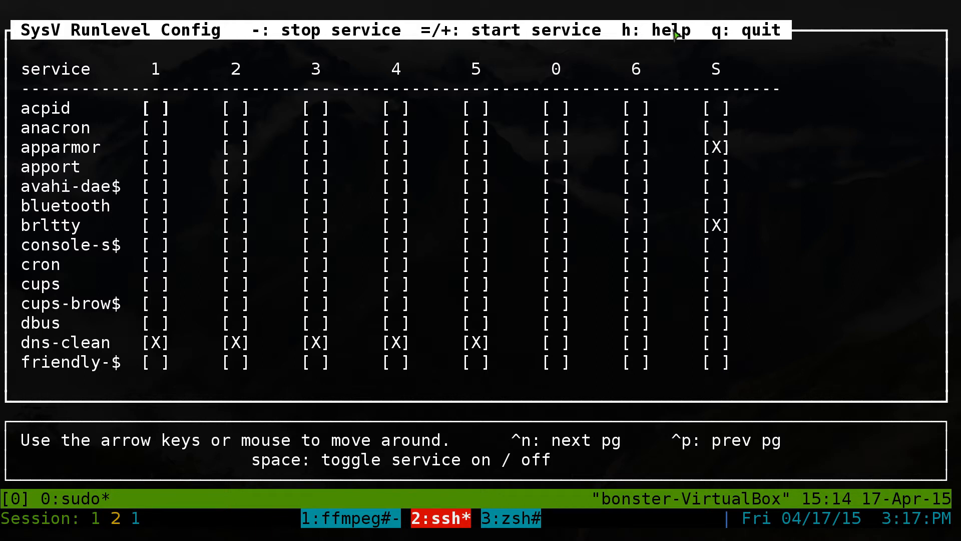
{"action": "mouse_move", "coordinate": [431, 392]}
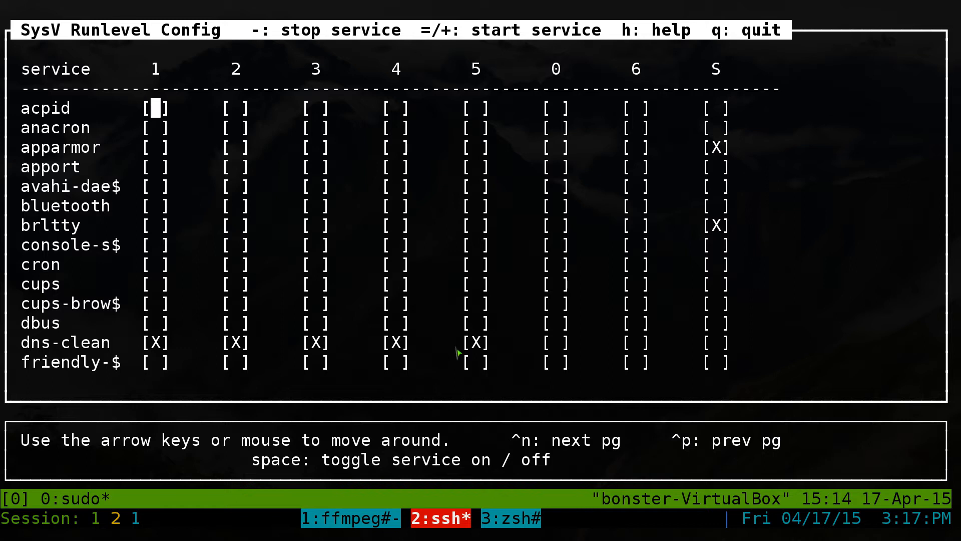
Switch anacron on at runlevel 2, acknowledge its stop result, and page to the next services.
{"action": "key", "text": "Down"}
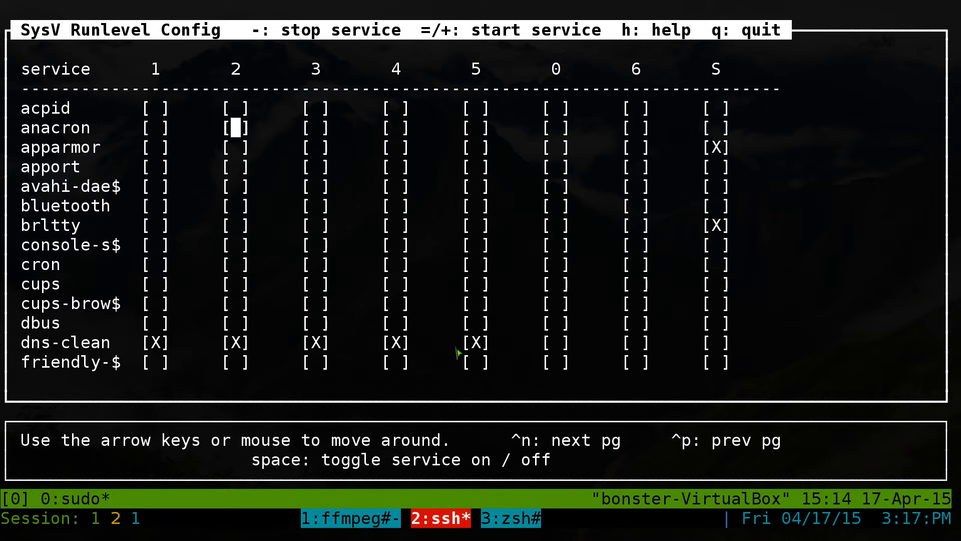
{"action": "key", "text": "space"}
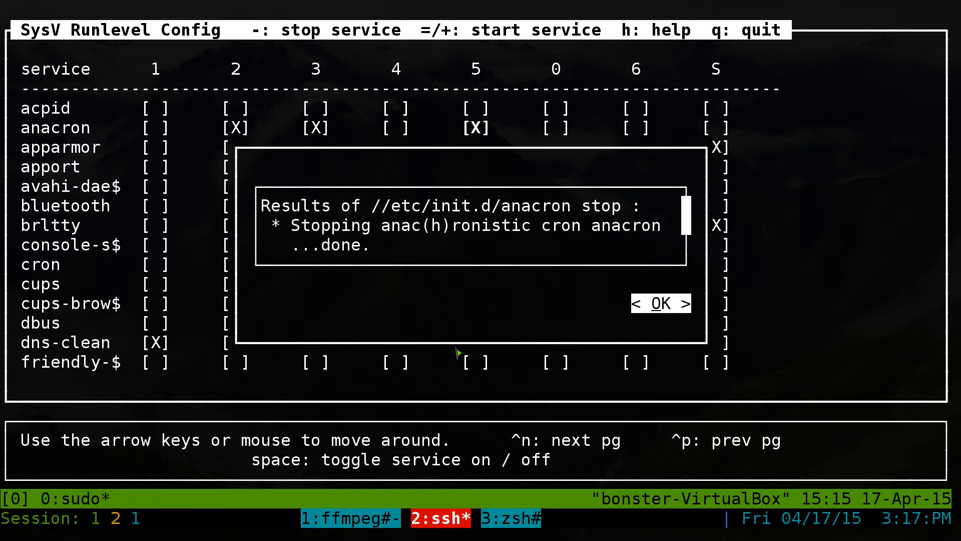
{"action": "left_click", "coordinate": [660, 303]}
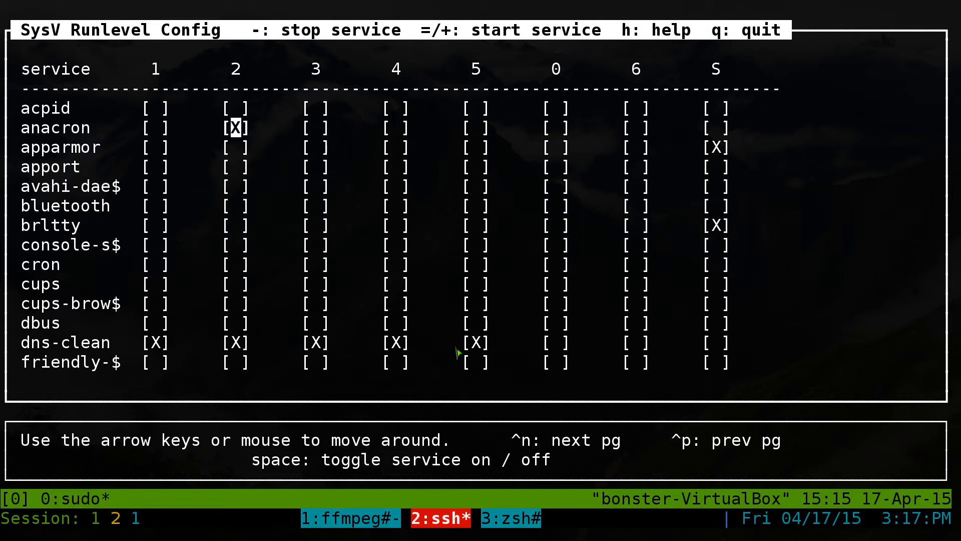
{"action": "key", "text": "space"}
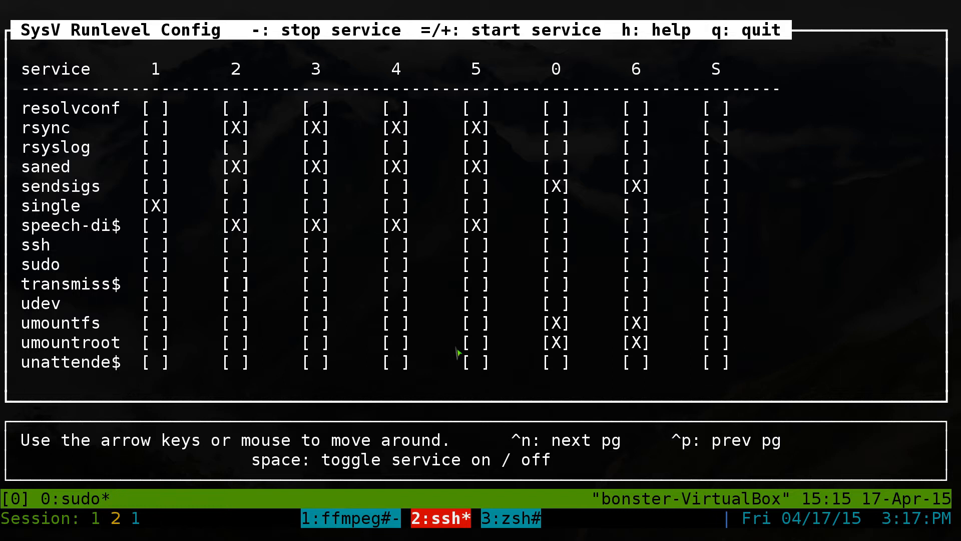
{"action": "left_click", "coordinate": [234, 283]}
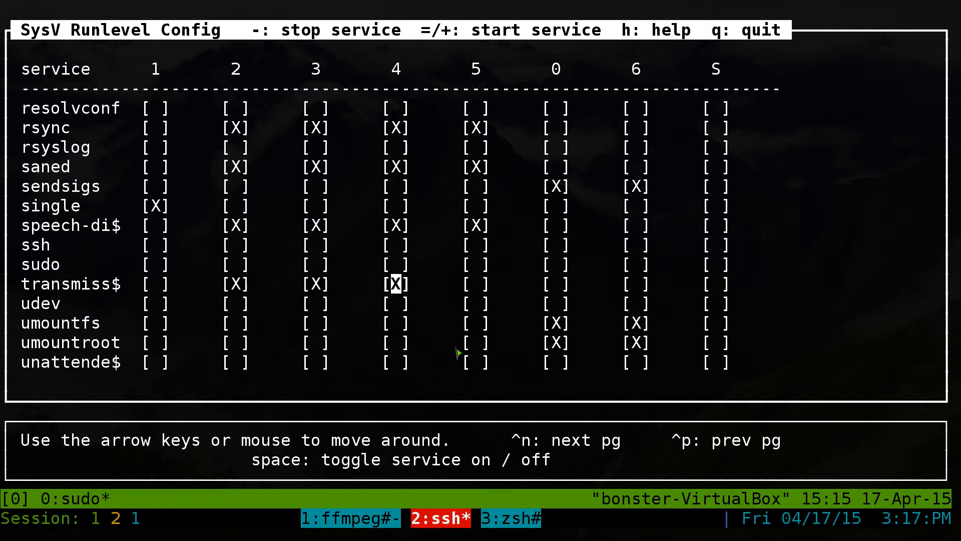
{"action": "key", "text": "Right"}
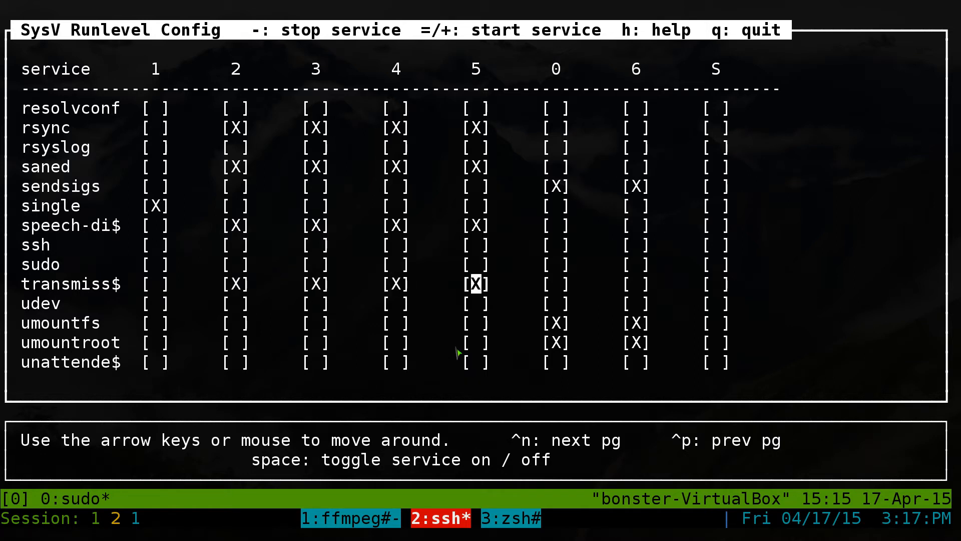
{"action": "key", "text": "Left"}
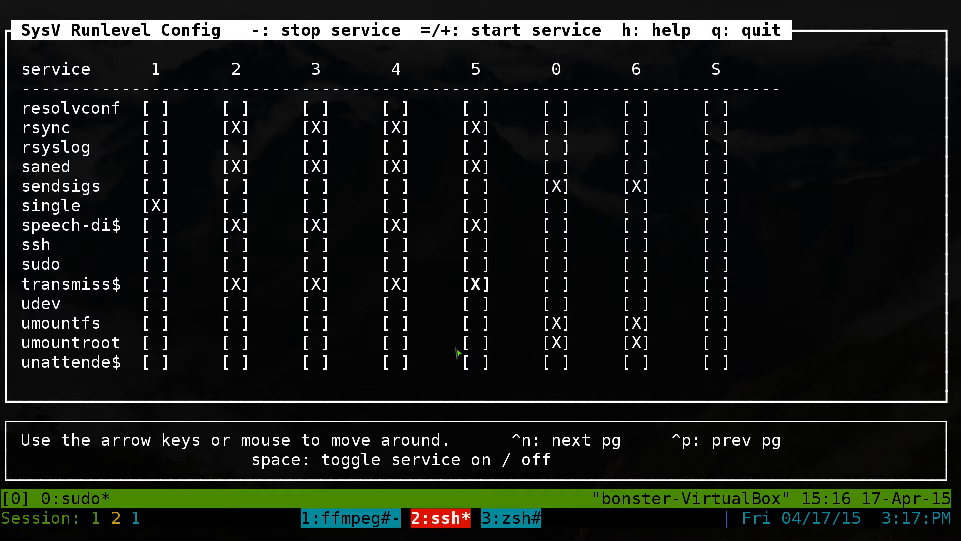
{"action": "left_click", "coordinate": [474, 283]}
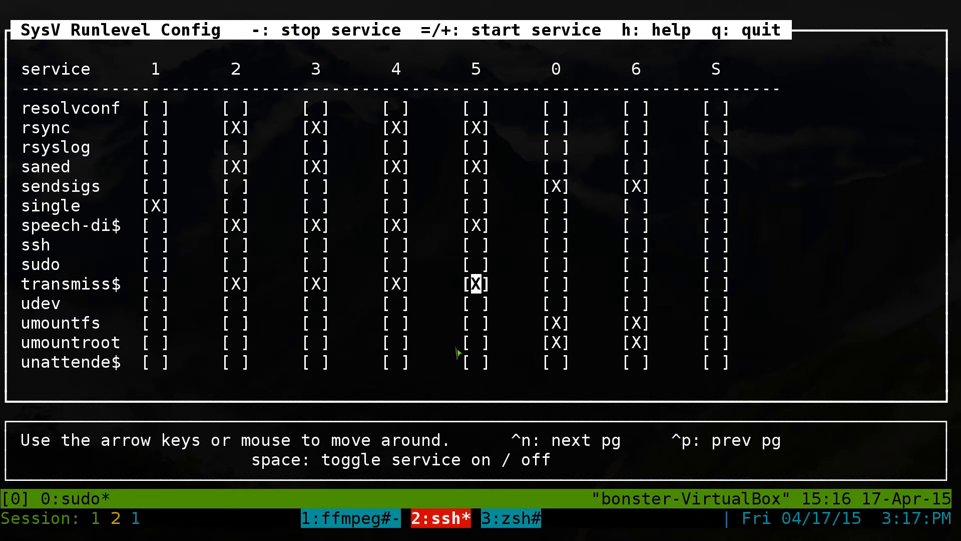
{"action": "key", "text": "Left"}
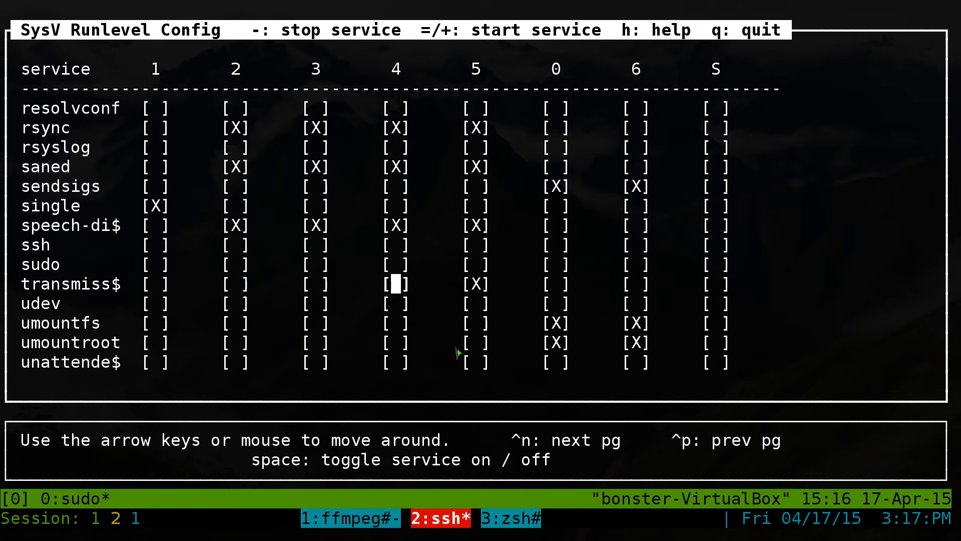
{"action": "key", "text": "Right"}
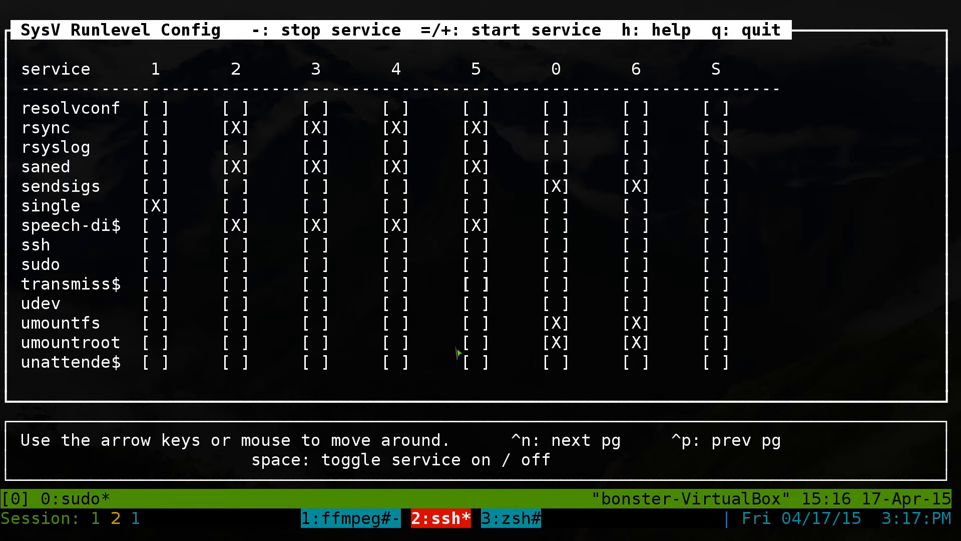
{"action": "left_click", "coordinate": [475, 284]}
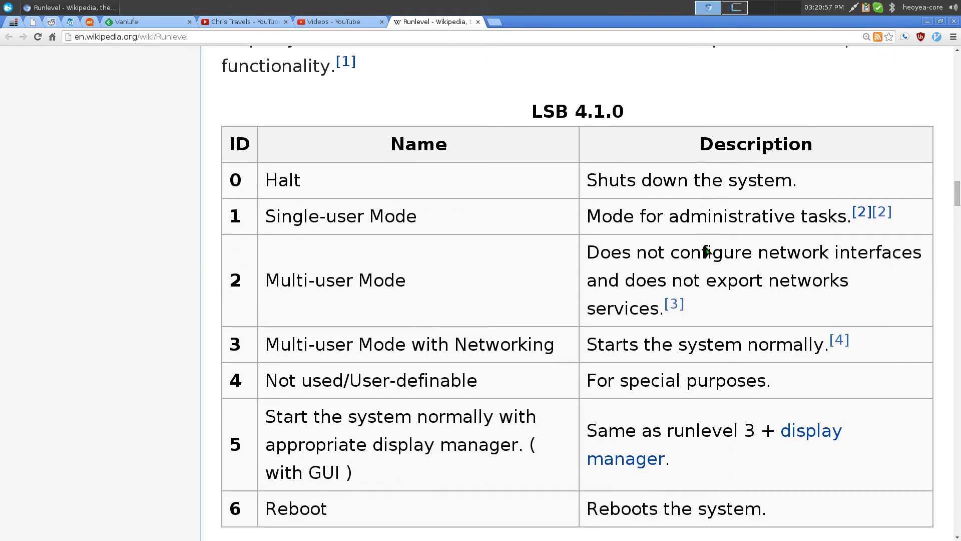
Read the LSB table, highlighting the runlevel 1-5 descriptions and the word Networking.
{"action": "scroll", "scroll_direction": "down", "scroll_amount": 3}
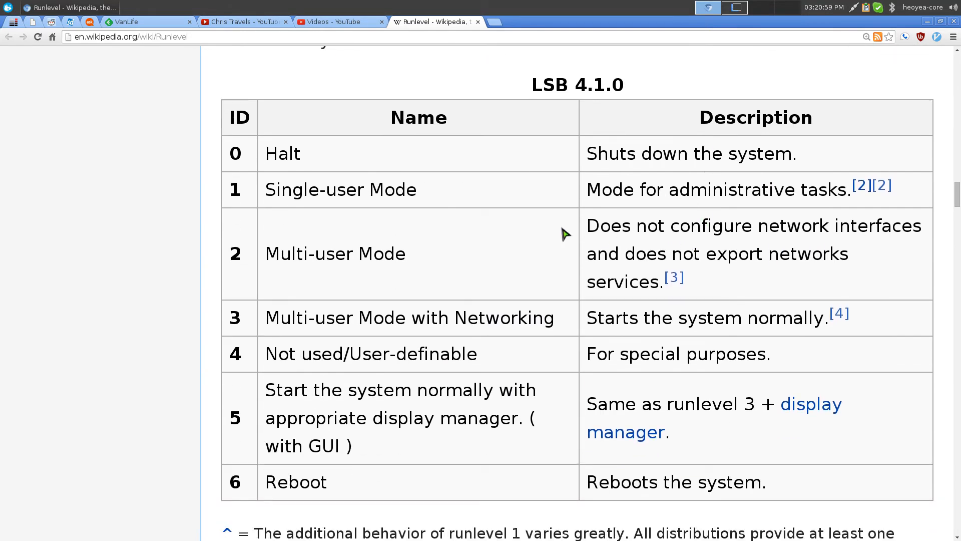
{"action": "mouse_move", "coordinate": [575, 155]}
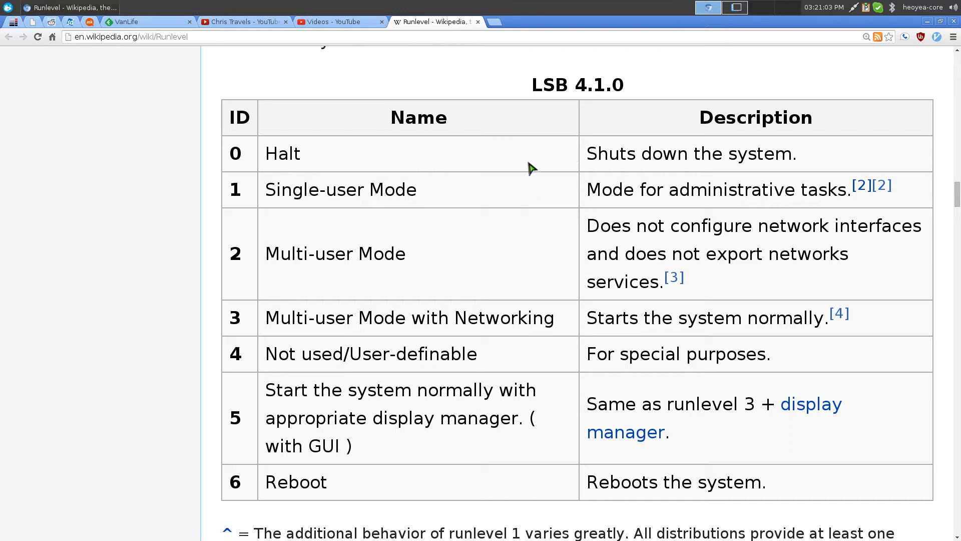
{"action": "triple_click", "coordinate": [282, 153]}
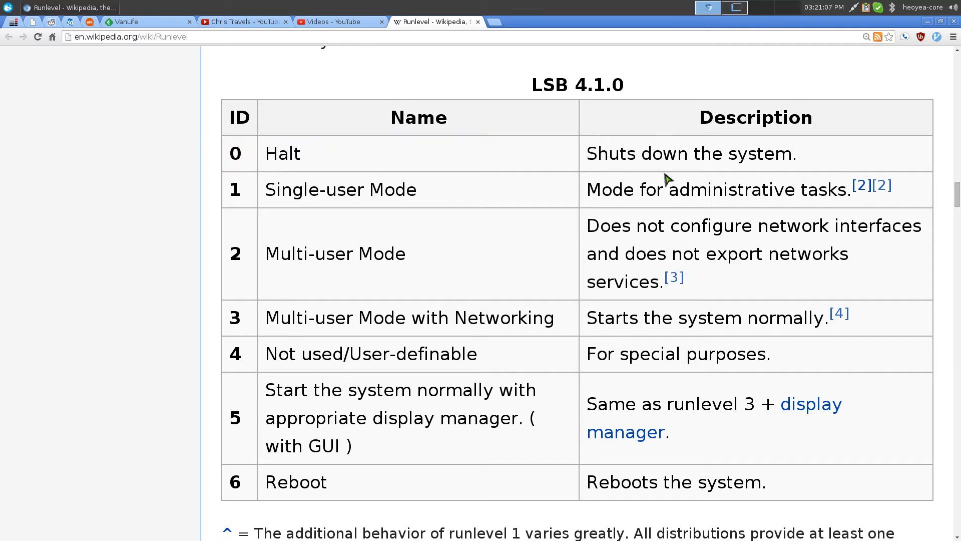
{"action": "mouse_move", "coordinate": [425, 484]}
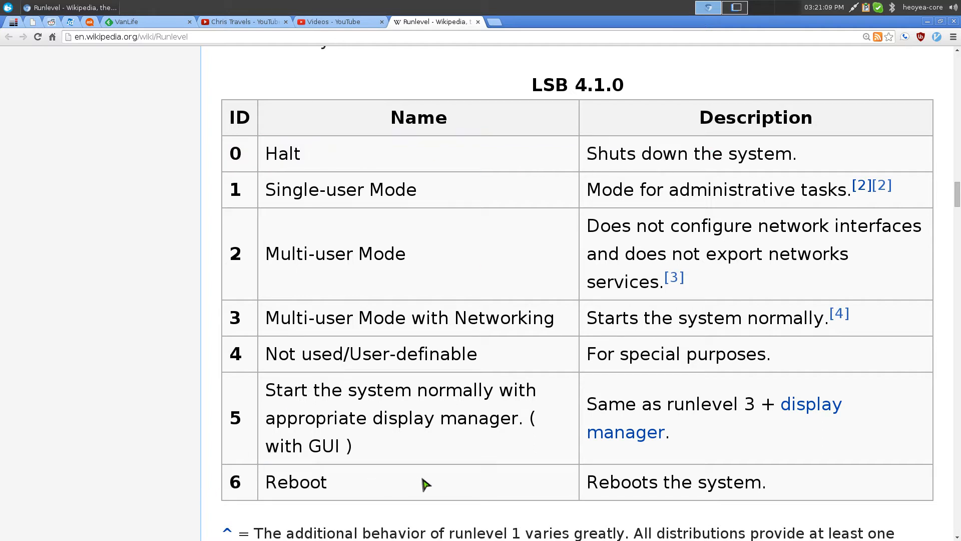
{"action": "mouse_move", "coordinate": [268, 219]}
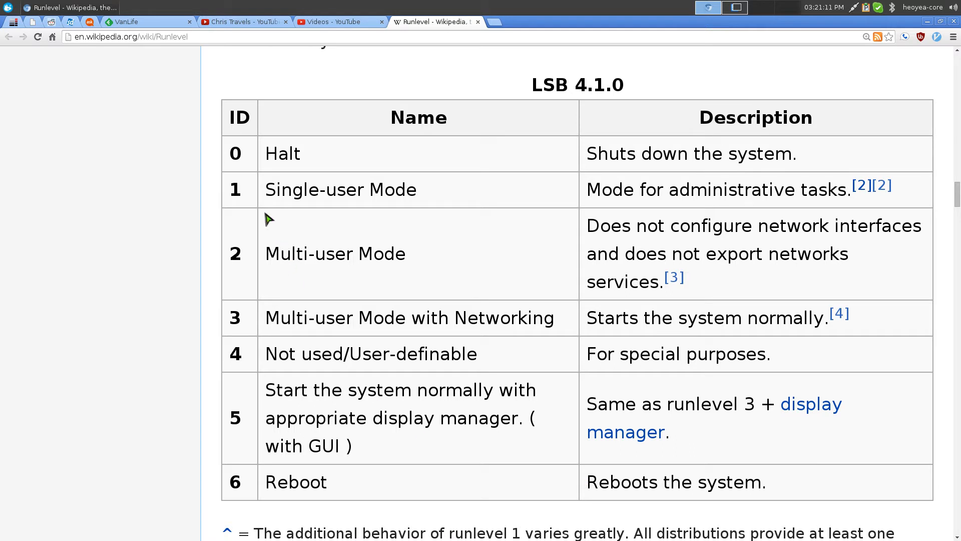
{"action": "mouse_move", "coordinate": [288, 215]}
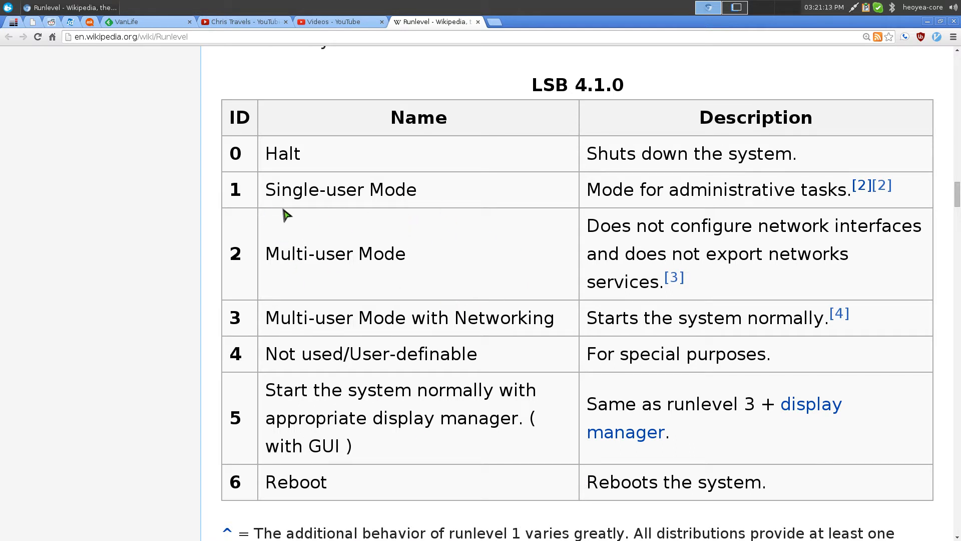
{"action": "left_click_drag", "start_coordinate": [286, 215], "coordinate": [360, 390]}
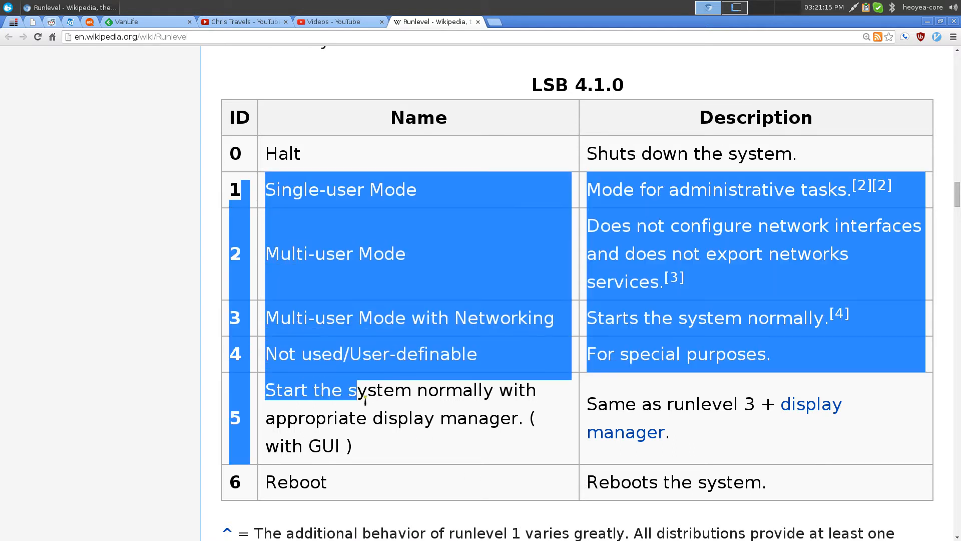
{"action": "left_click", "coordinate": [516, 301]}
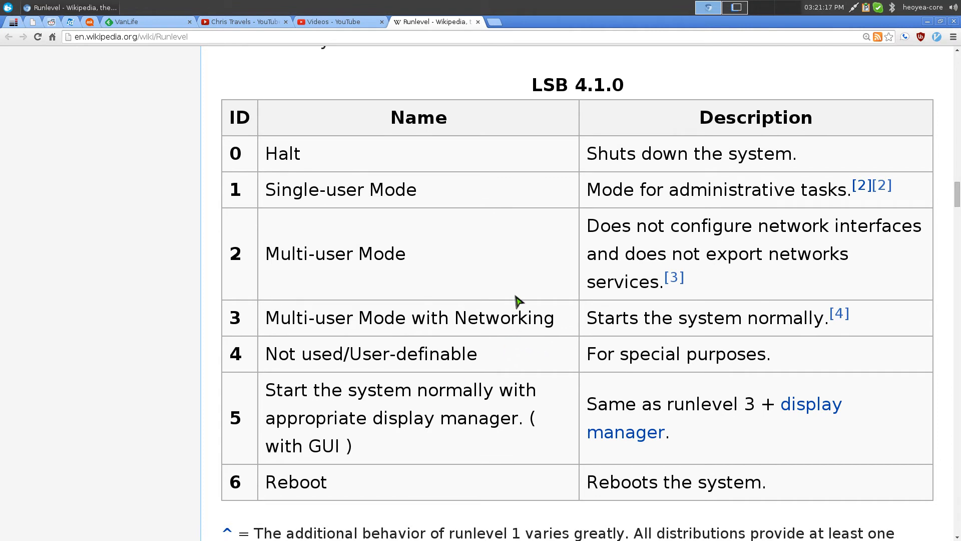
{"action": "mouse_move", "coordinate": [423, 216]}
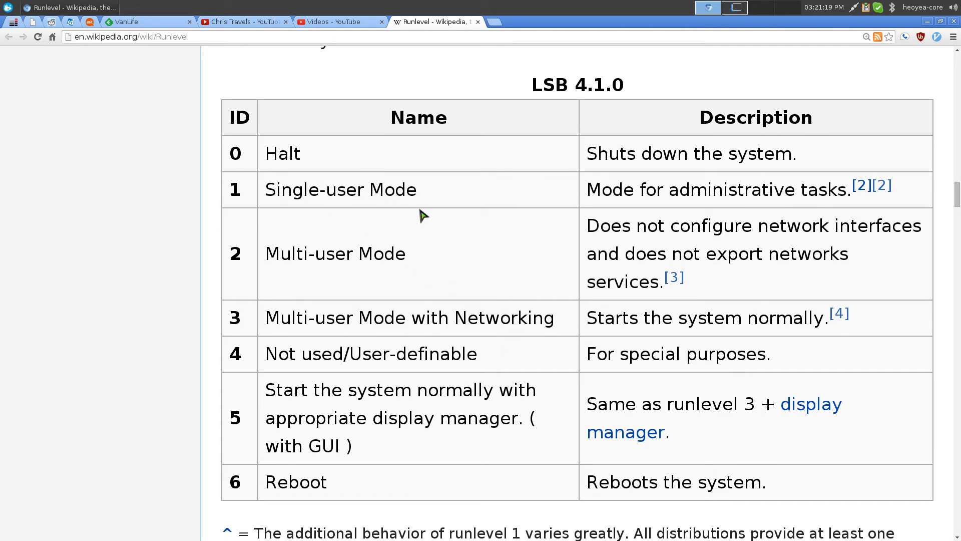
{"action": "mouse_move", "coordinate": [413, 258]}
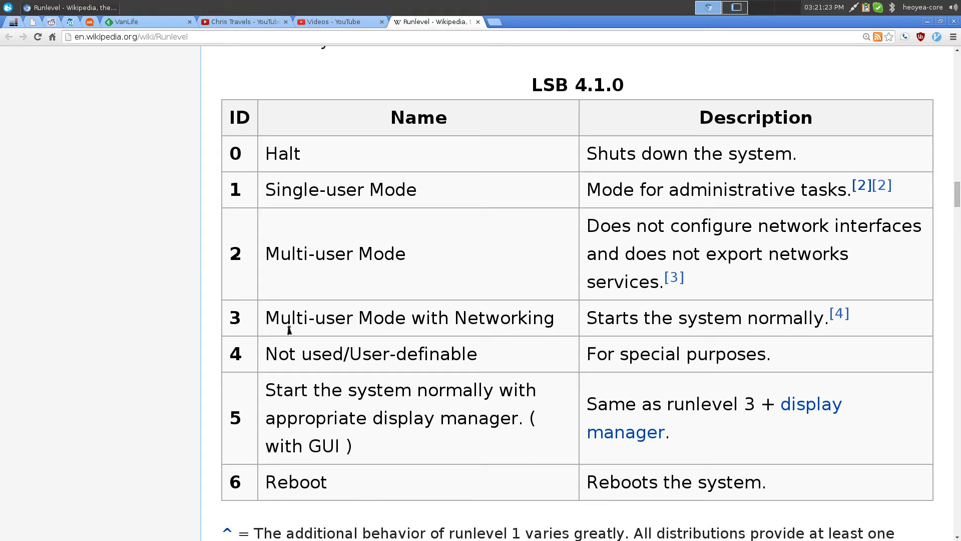
{"action": "double_click", "coordinate": [489, 317]}
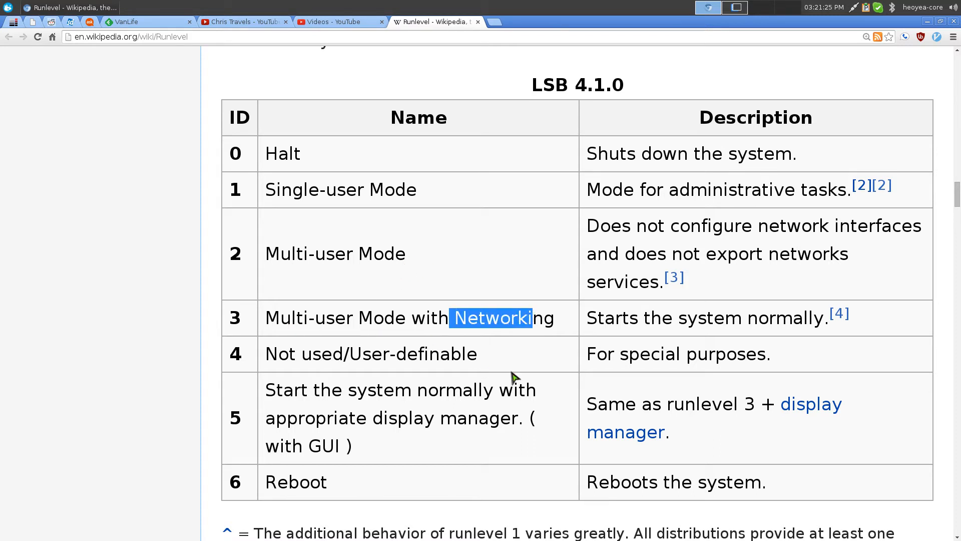
{"action": "left_click", "coordinate": [518, 378]}
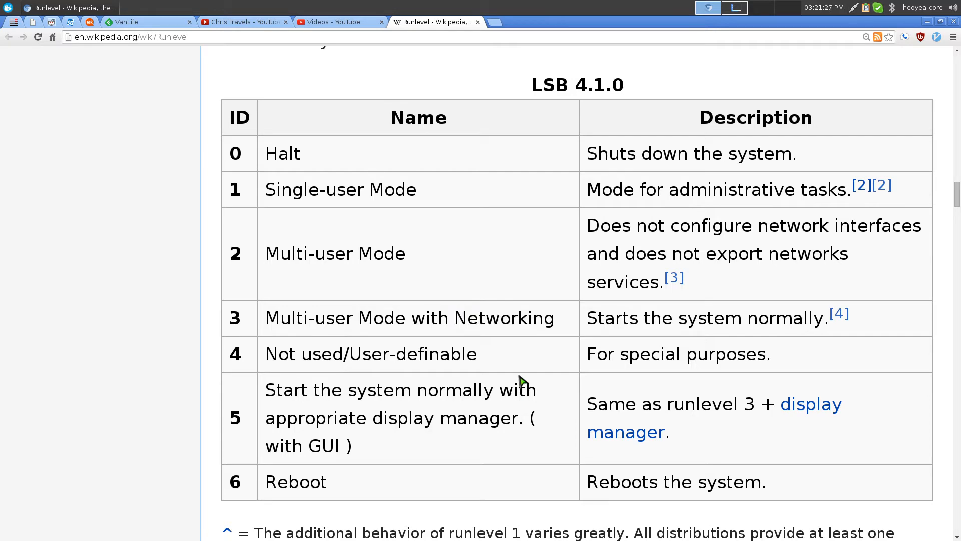
Scroll through the Debian, Ubuntu, Red Hat and SUSE runlevel tables.
{"action": "scroll", "scroll_direction": "down", "scroll_amount": 3}
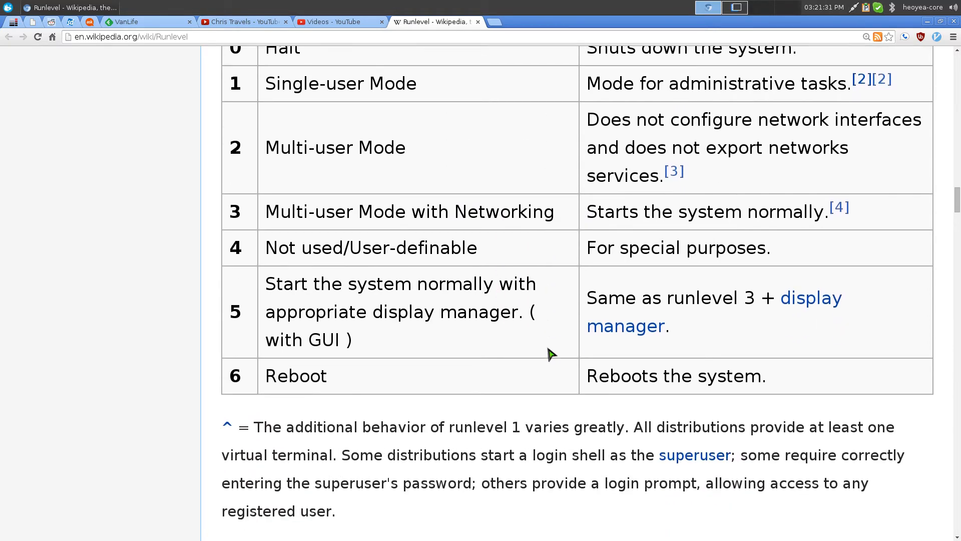
{"action": "scroll", "scroll_direction": "down", "scroll_amount": 3}
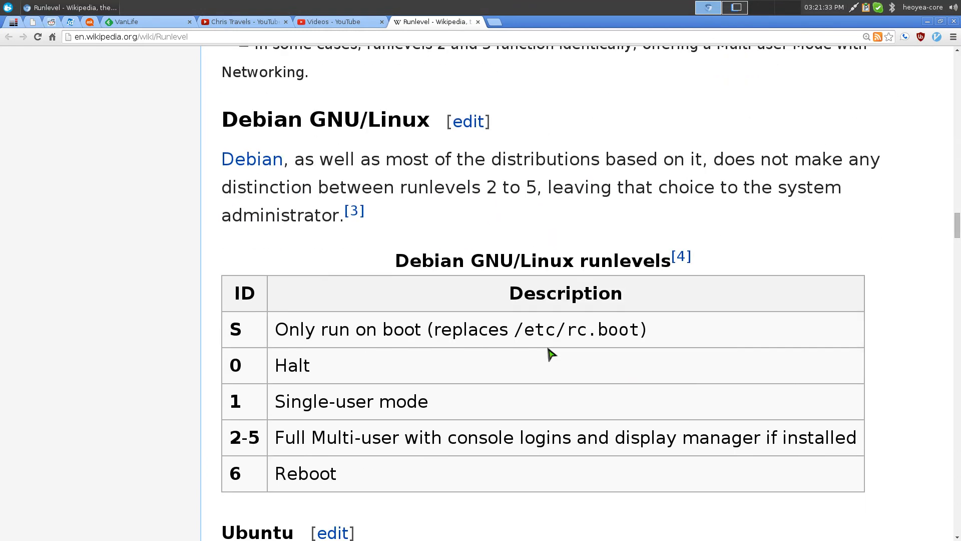
{"action": "scroll", "scroll_direction": "down", "scroll_amount": 3}
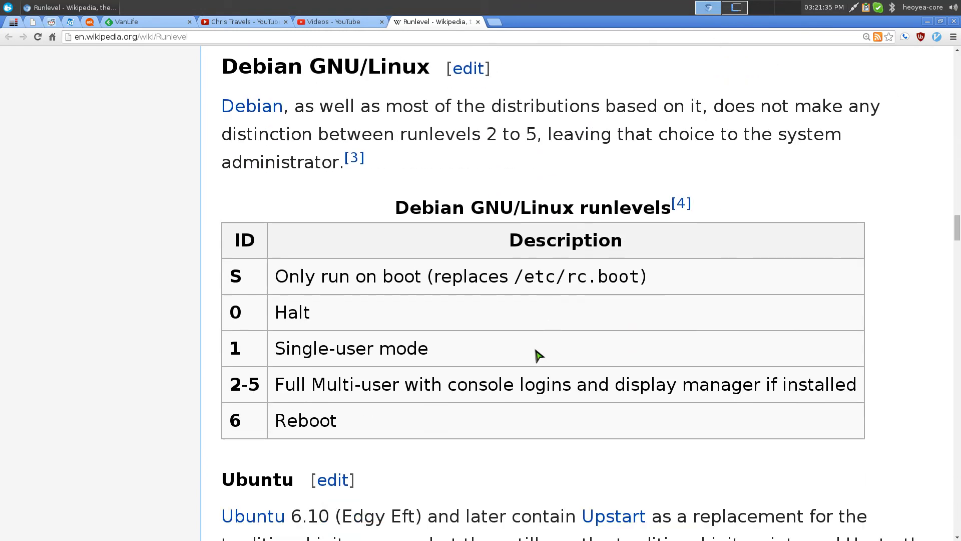
{"action": "scroll", "scroll_direction": "down", "scroll_amount": 3}
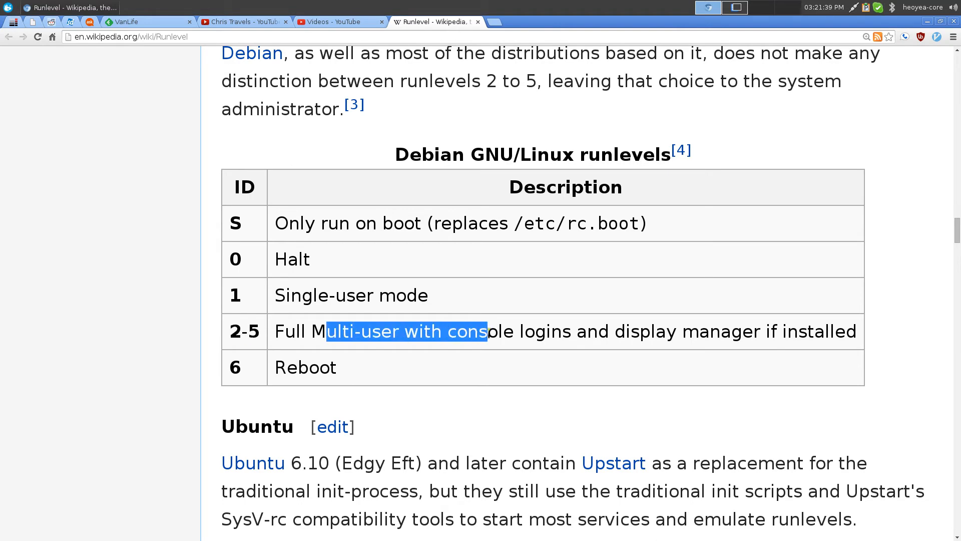
{"action": "scroll", "scroll_direction": "down", "scroll_amount": 3}
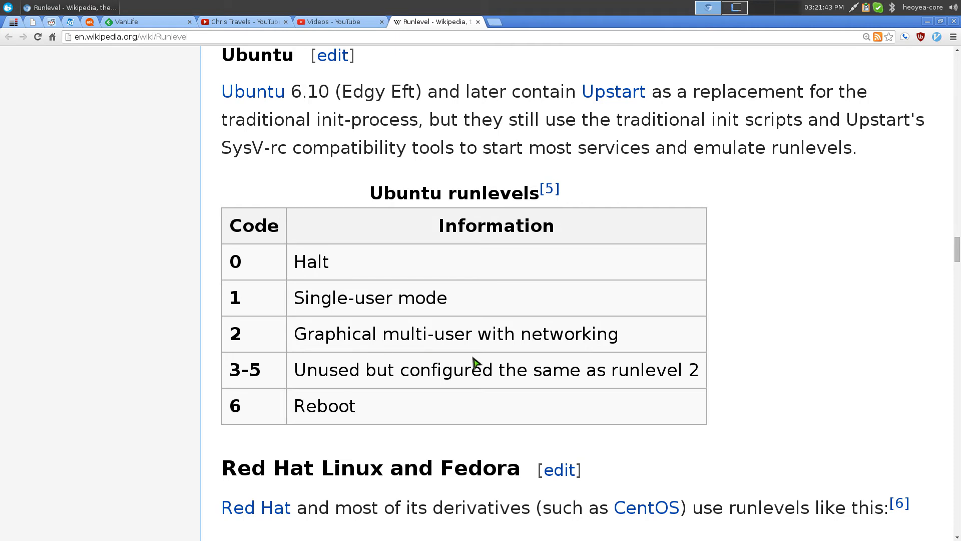
{"action": "scroll", "scroll_direction": "down", "scroll_amount": 3}
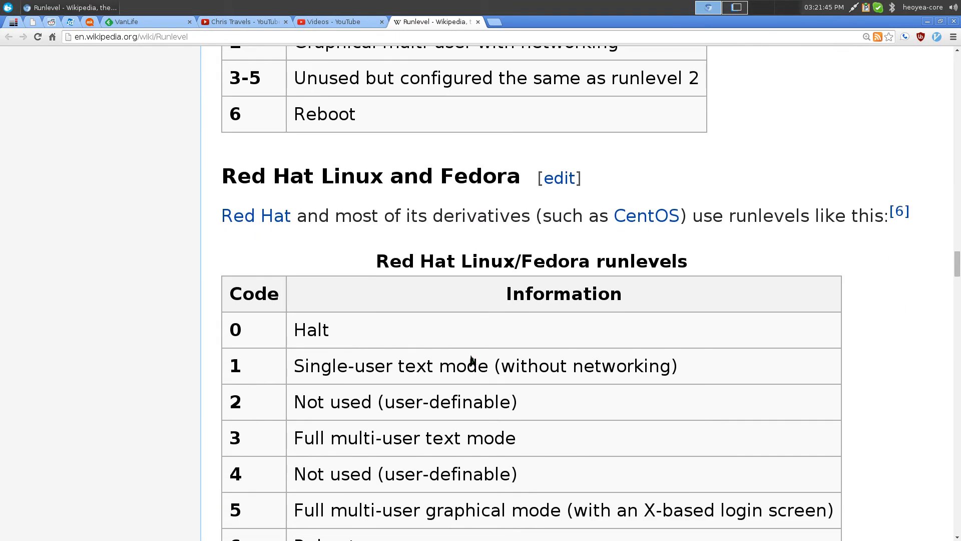
{"action": "scroll", "scroll_direction": "down", "scroll_amount": 3}
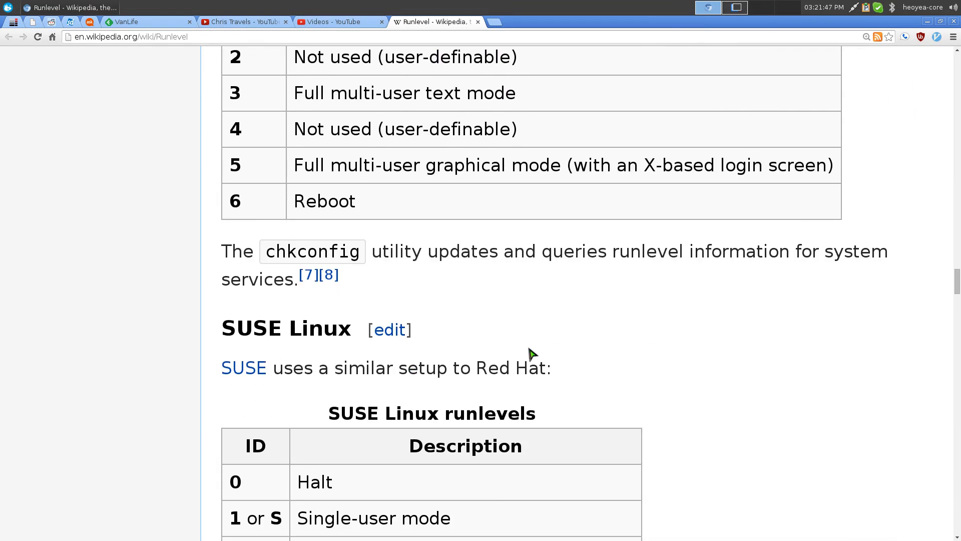
{"action": "scroll", "scroll_direction": "down", "scroll_amount": 3}
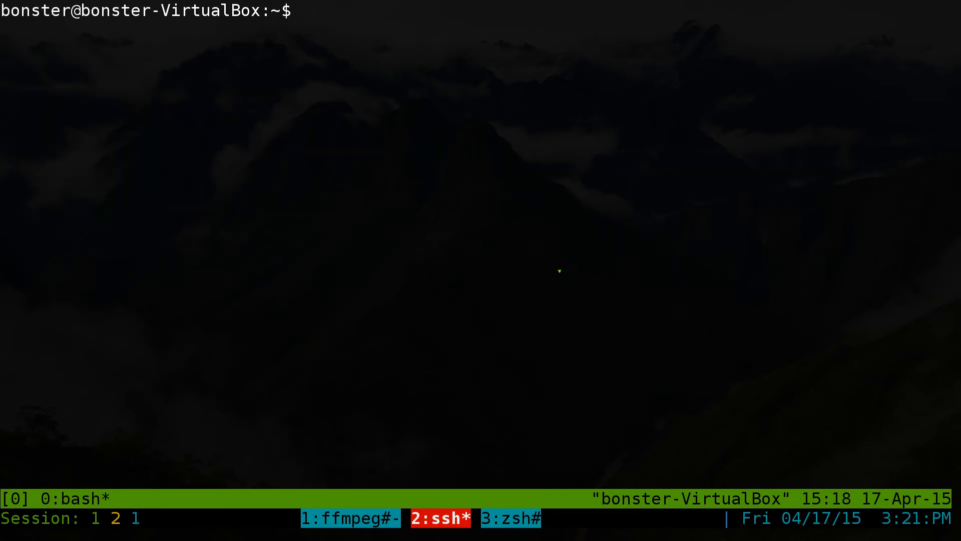
Run sysv-rc-conf --list to print every service's on/off state per runlevel.
{"action": "type", "text": "sys"}
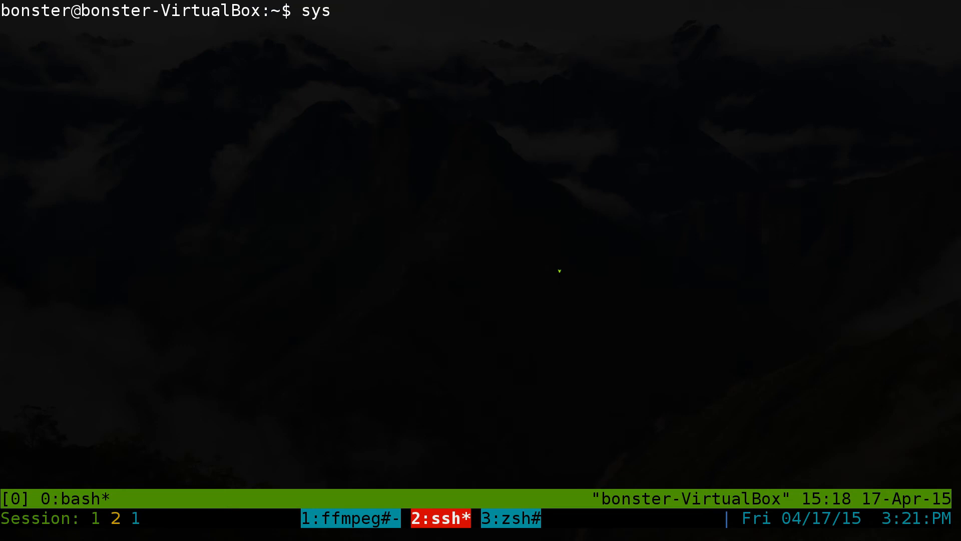
{"action": "type", "text": "v-rc-c"}
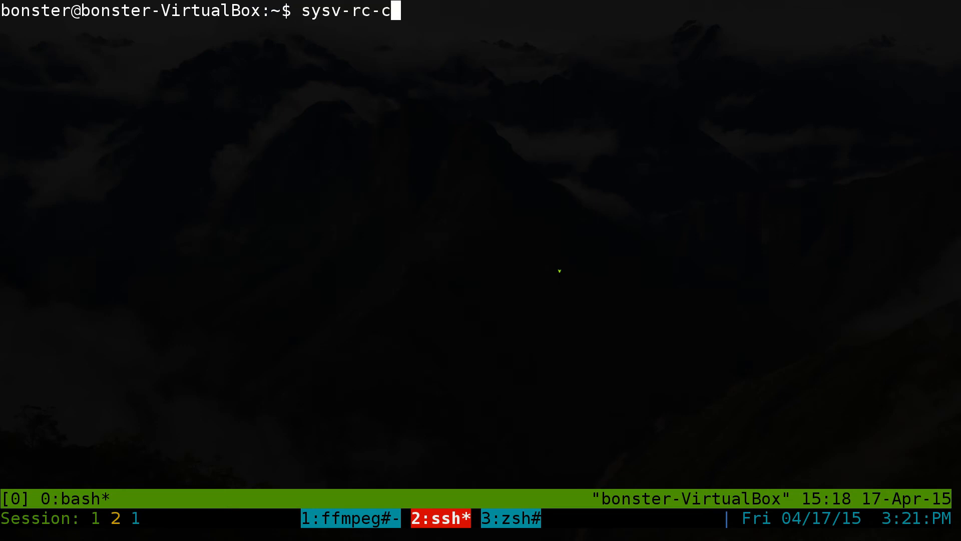
{"action": "type", "text": "onf -"}
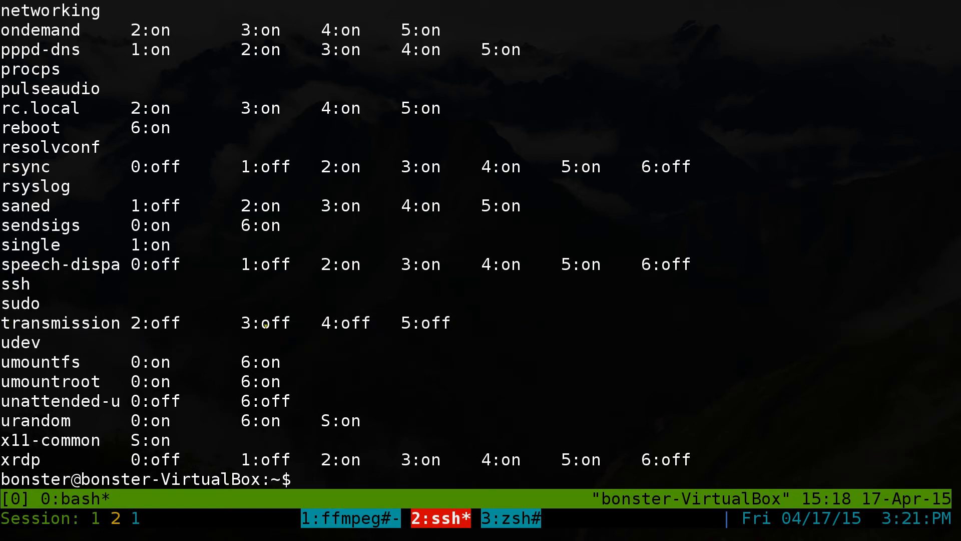
{"action": "type", "text": "sysv-rc-conf --list"}
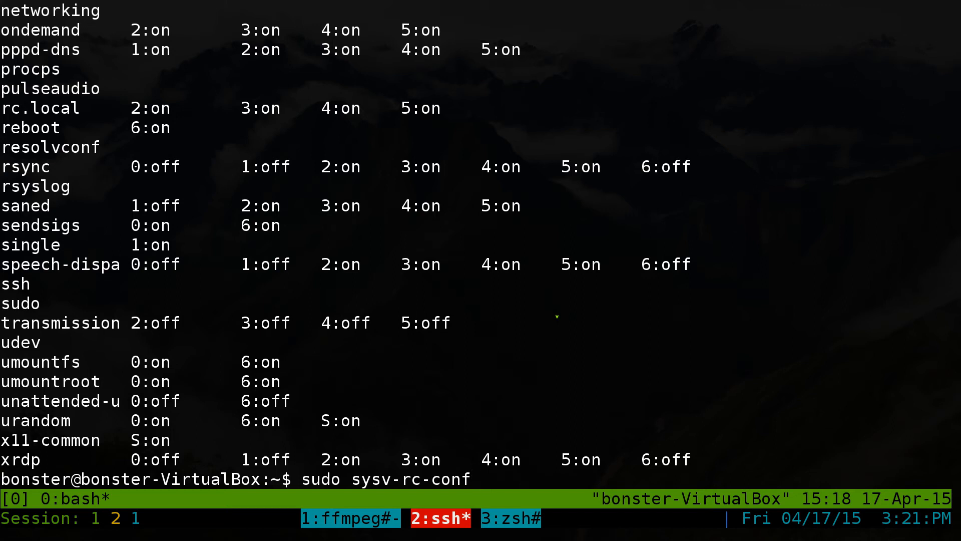
{"action": "type", "text": "tra"}
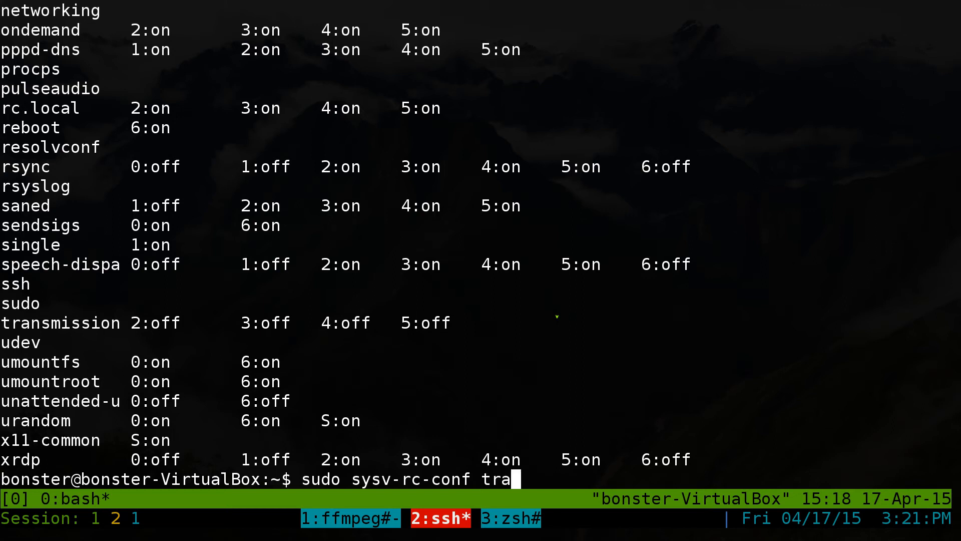
{"action": "type", "text": "nsm"}
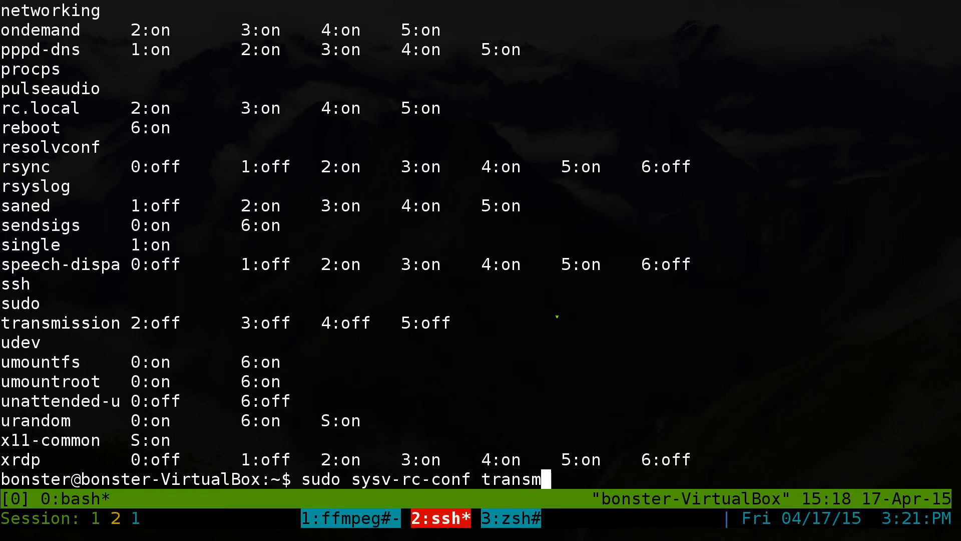
{"action": "type", "text": "i"}
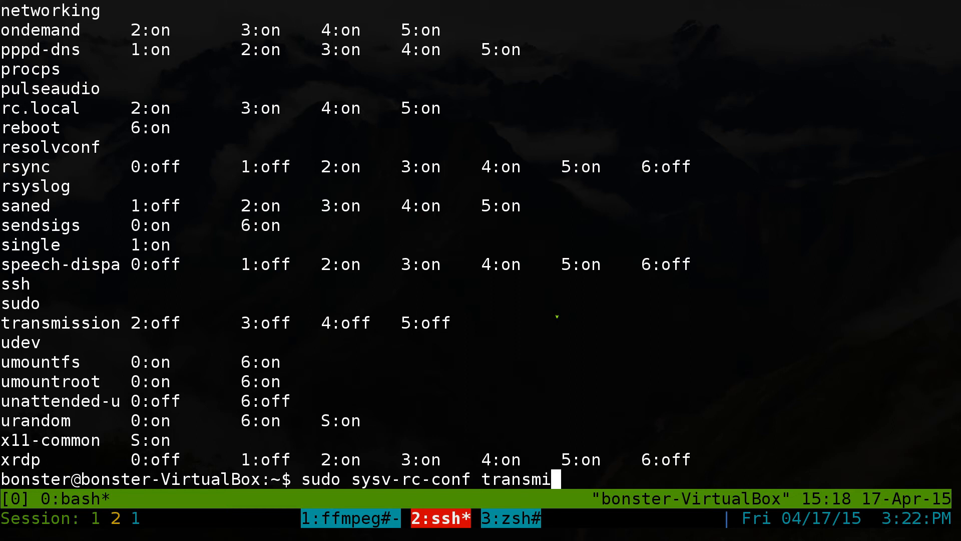
{"action": "type", "text": "ssion-da"}
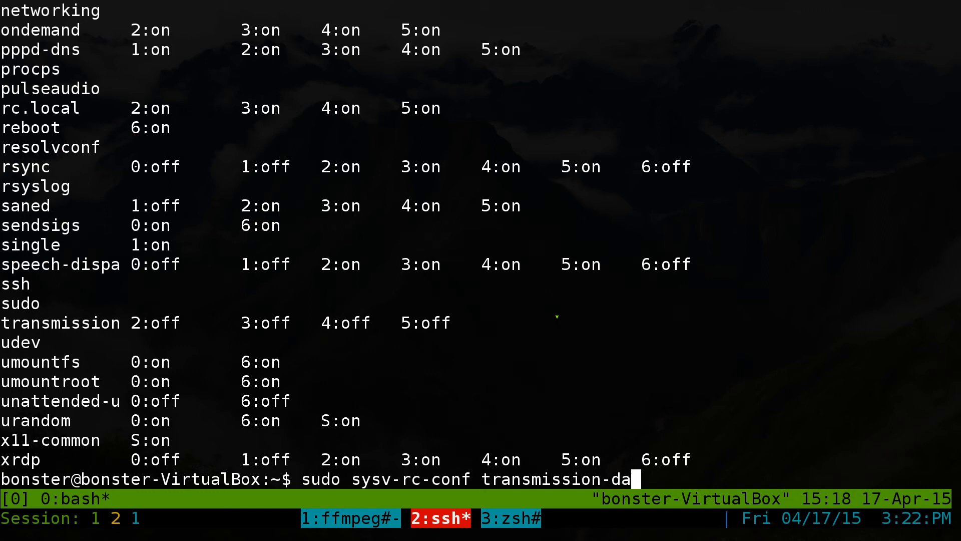
{"action": "type", "text": "emon on"}
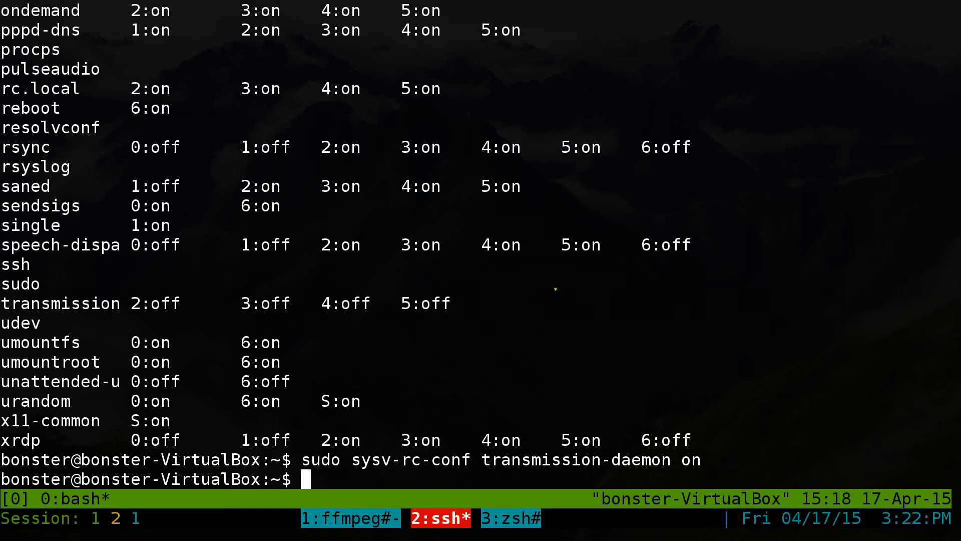
{"action": "type", "text": "sysv-rc-conf --list"}
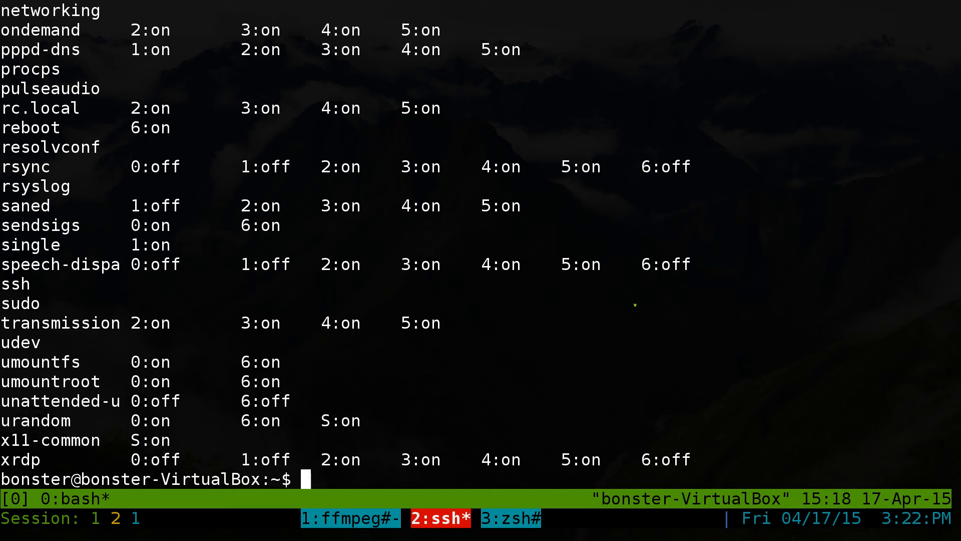
{"action": "type", "text": "sudo sysv-rc-conf transmission-daemon on"}
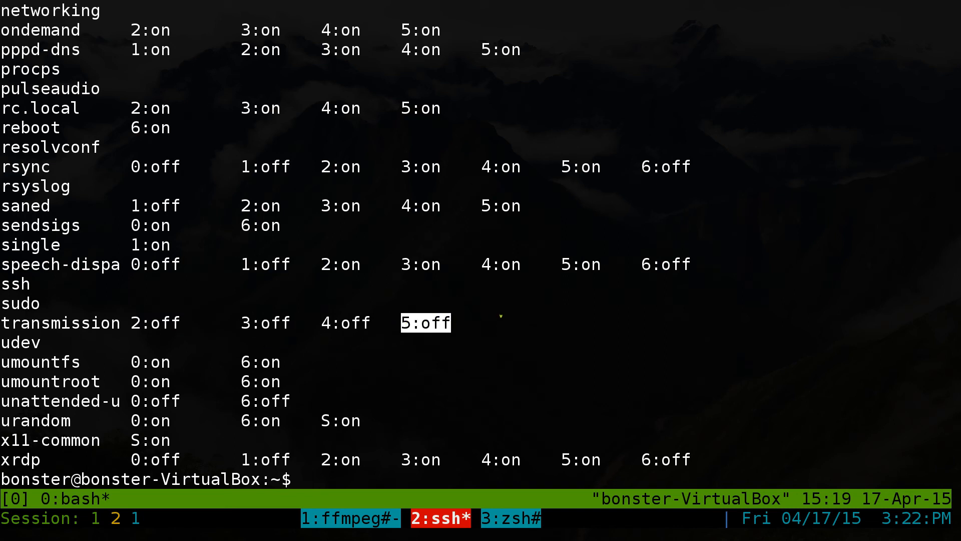
Compose sudo sysv-rc-conf --level 35 transmission-daemon on, after relisting services.
{"action": "type", "text": "sysv-rc-conf --list"}
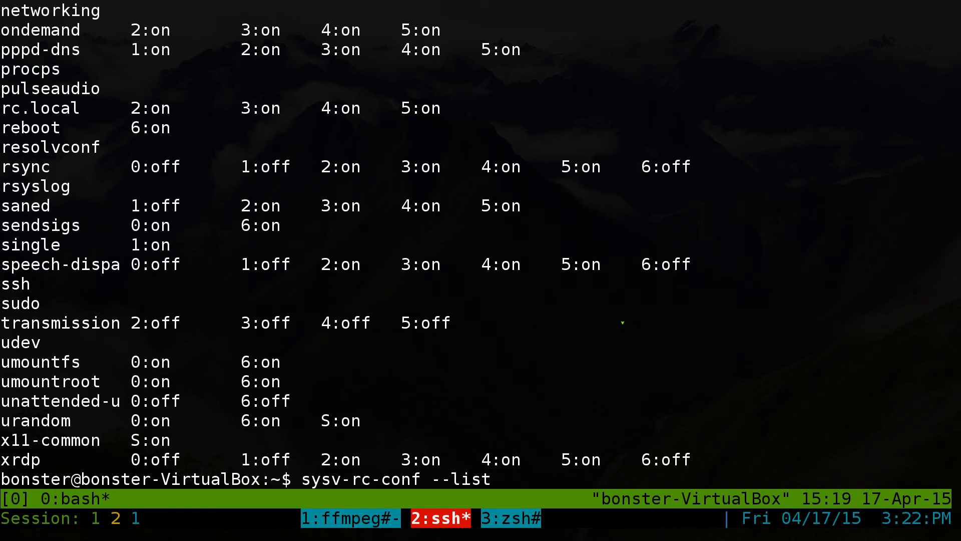
{"action": "type", "text": "sudo sysv-rc-conf transmission-daemon off"}
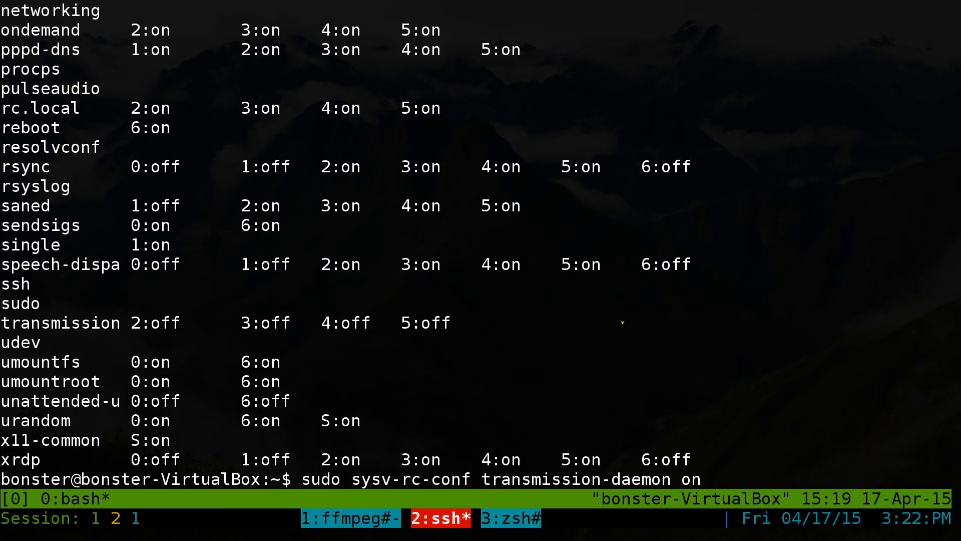
{"action": "type", "text": "--"}
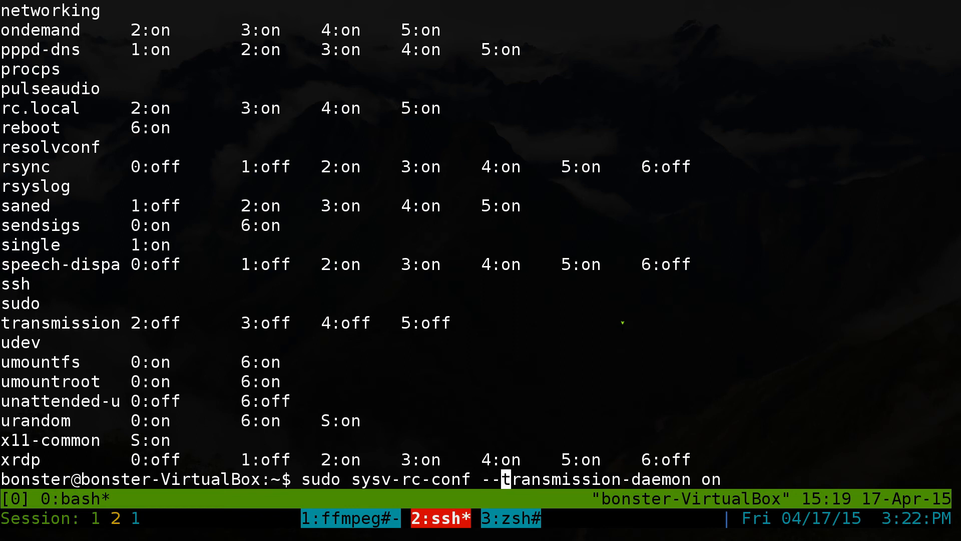
{"action": "type", "text": "level"}
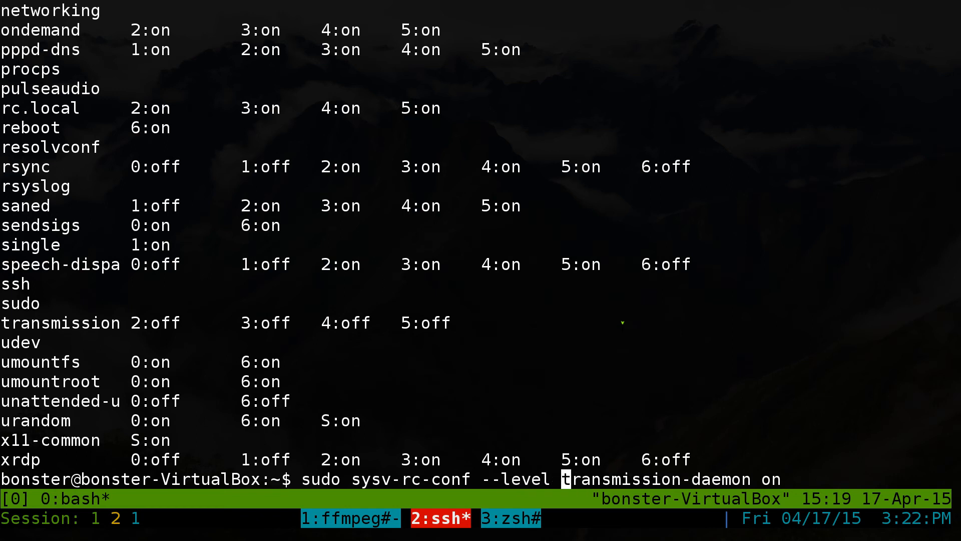
{"action": "type", "text": "3"}
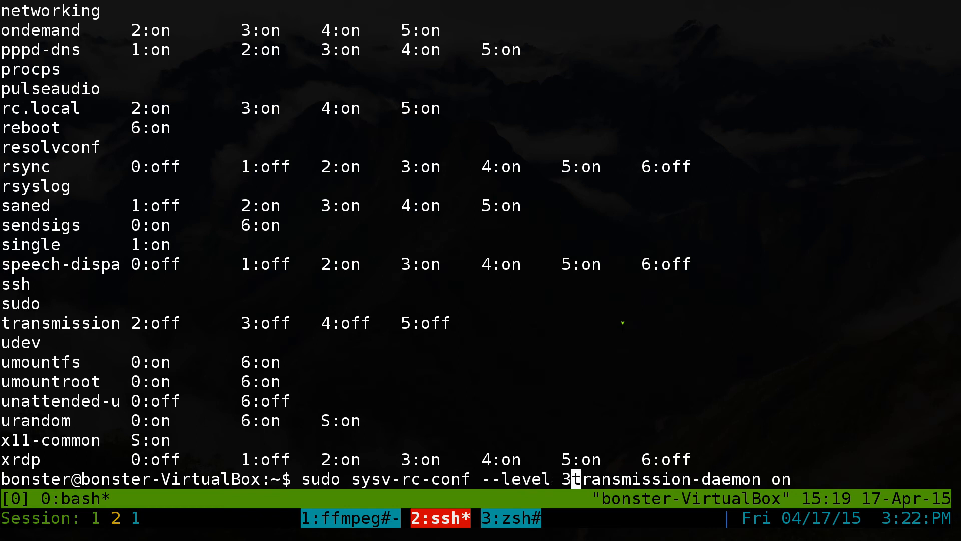
{"action": "type", "text": "5"}
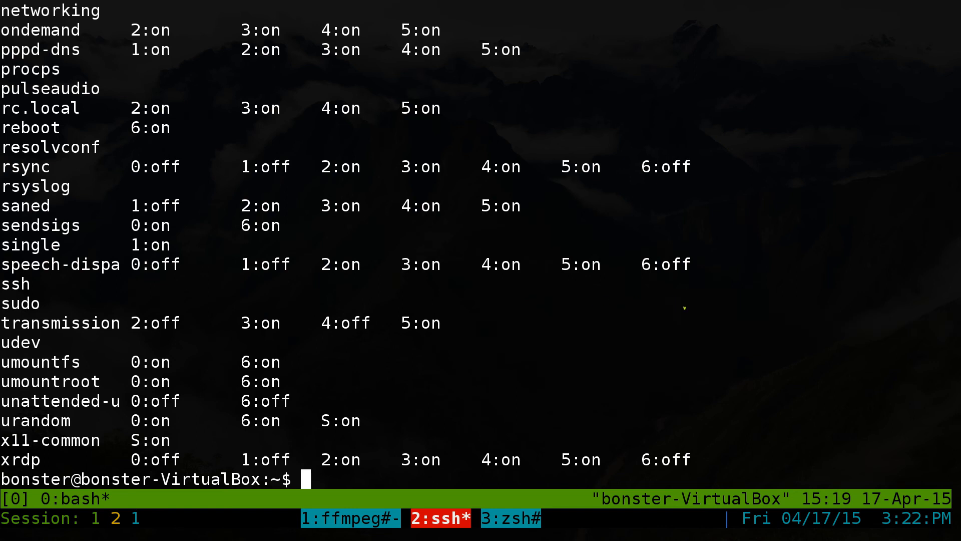
Run sudo service transmission-daemon start, finding it already running.
{"action": "type", "text": "s"}
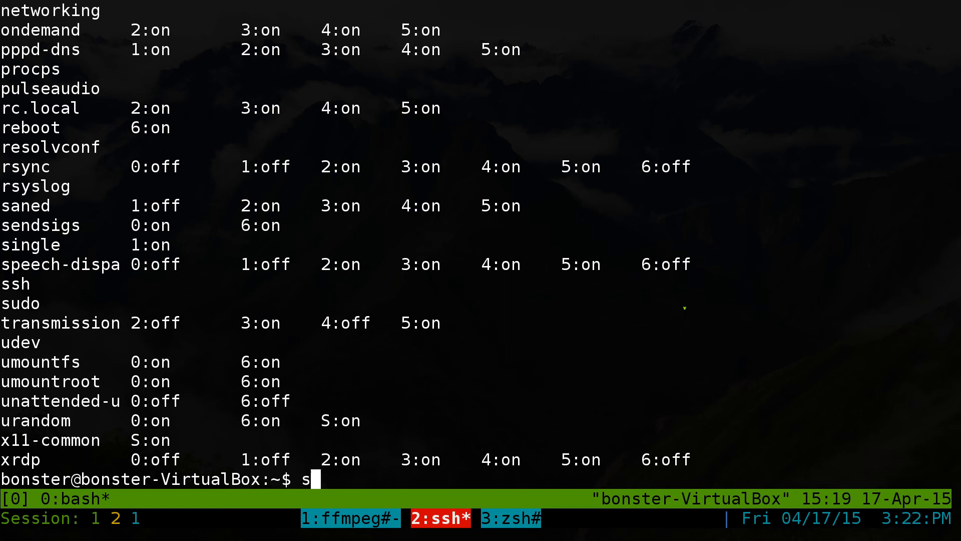
{"action": "type", "text": "udo"}
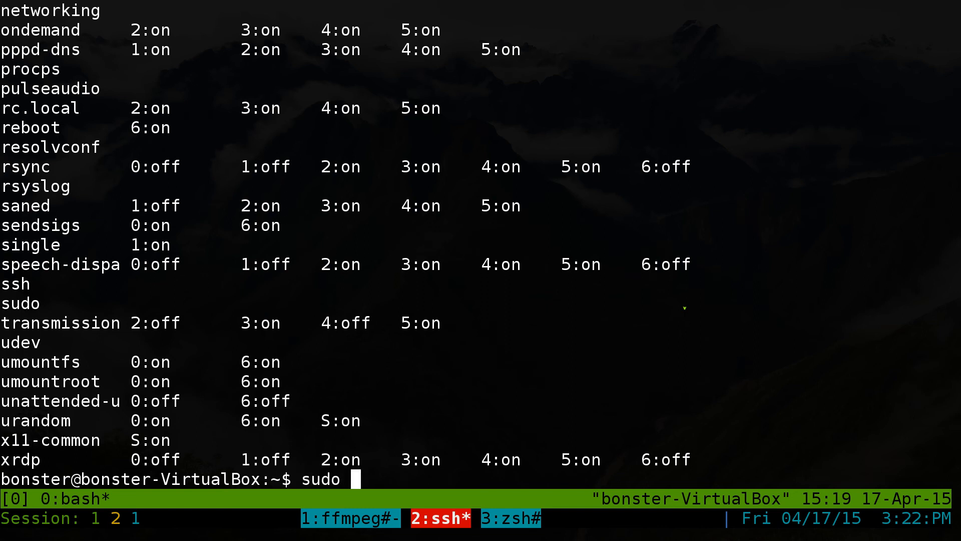
{"action": "type", "text": "service"}
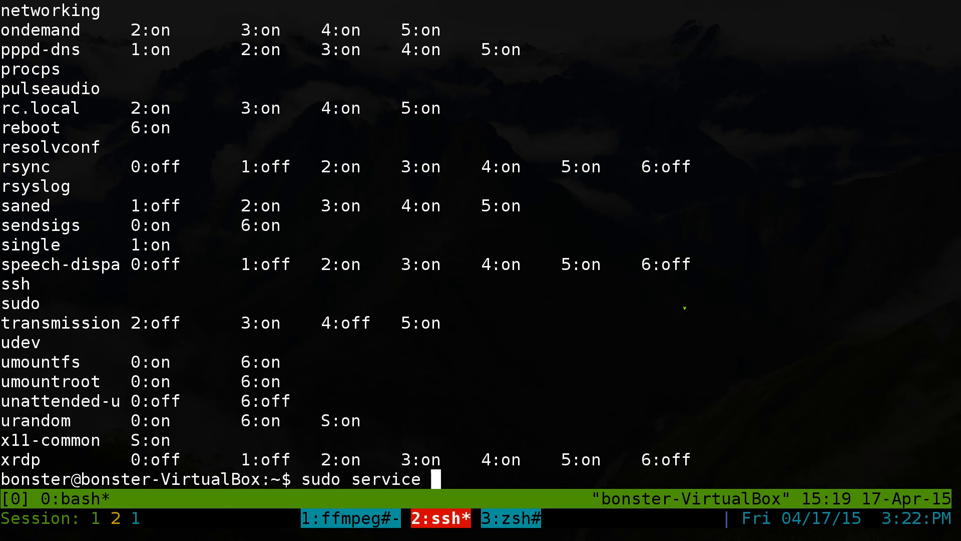
{"action": "type", "text": "transmission-daemon"}
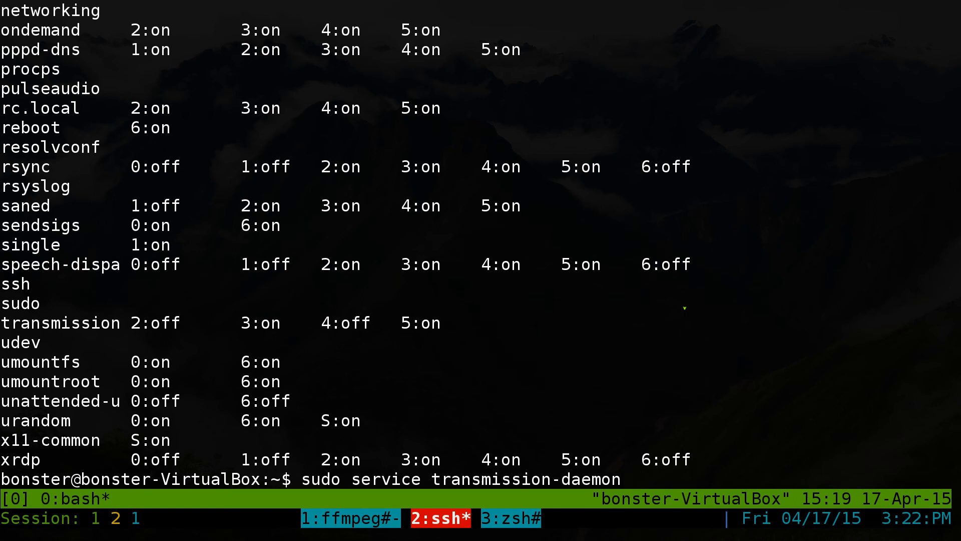
{"action": "type", "text": "start"}
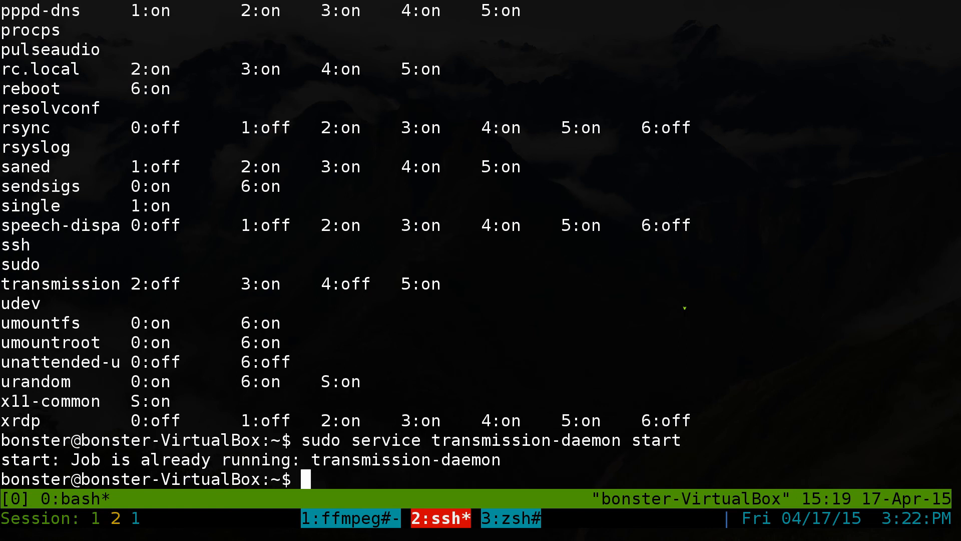
{"action": "type", "text": "sudo service transmission-daemon star"}
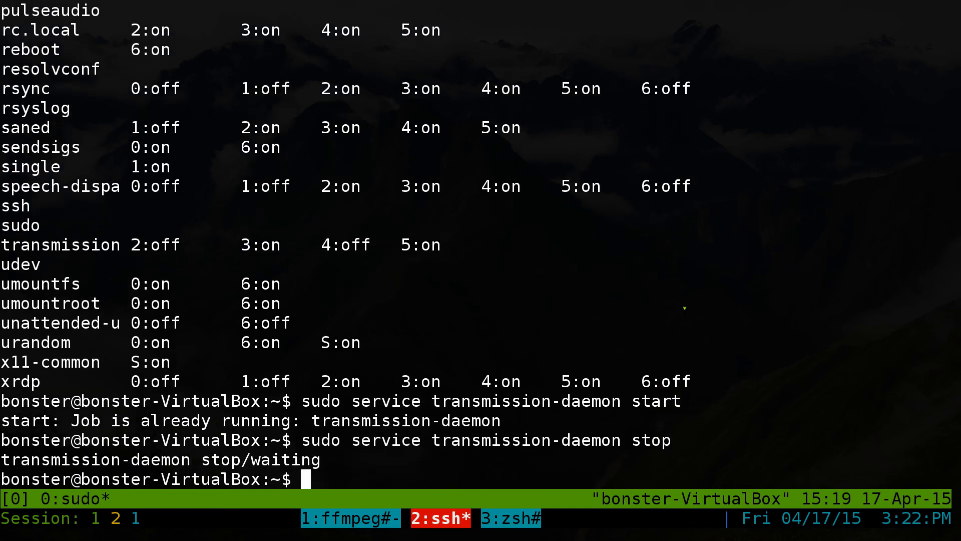
Stop transmission-daemon, list the actions service accepts, then begin sysv-rc-conf --list.
{"action": "type", "text": "sudo service transmission-daemon s"}
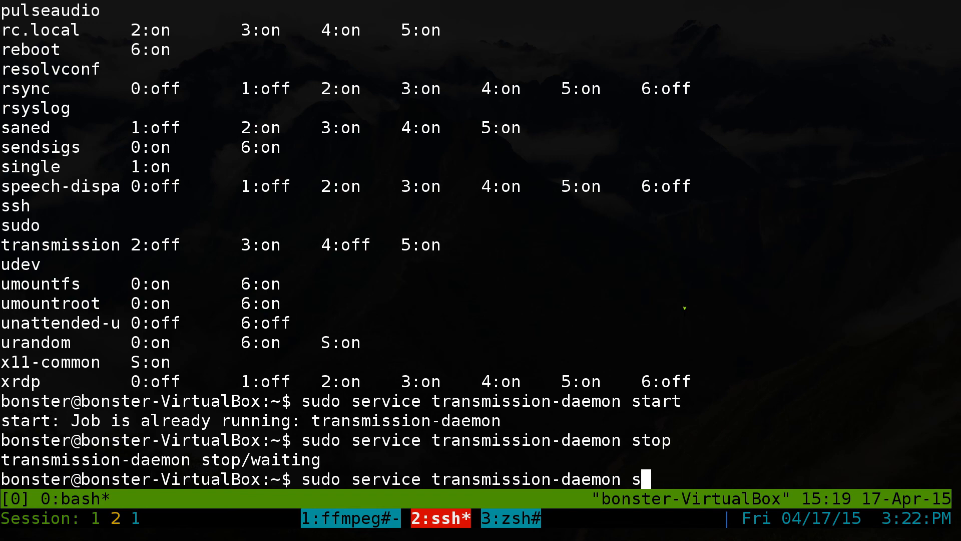
{"action": "key", "text": "BackSpace"}
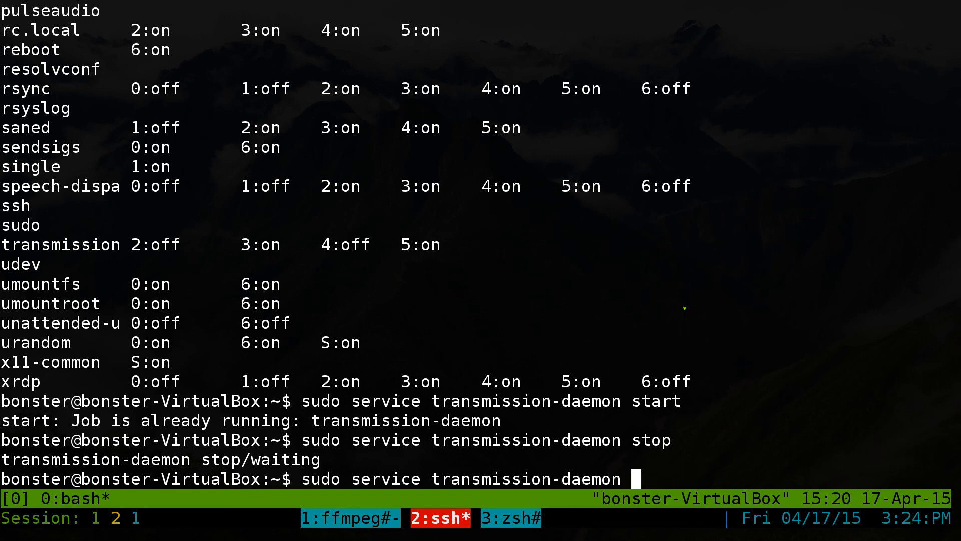
{"action": "key", "text": "Tab"}
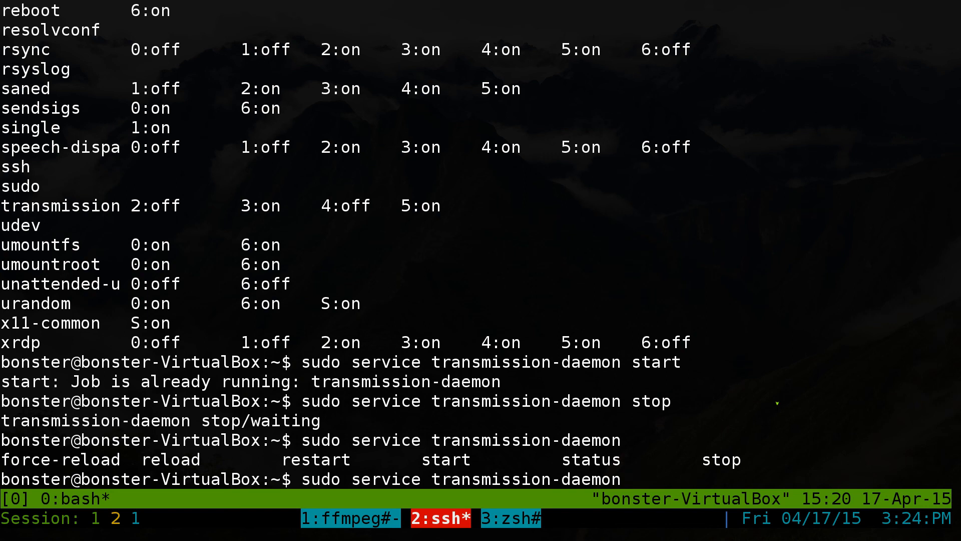
{"action": "key", "text": "ctrl+c"}
{"action": "type", "text": "sudo service transmission-daemon start"}
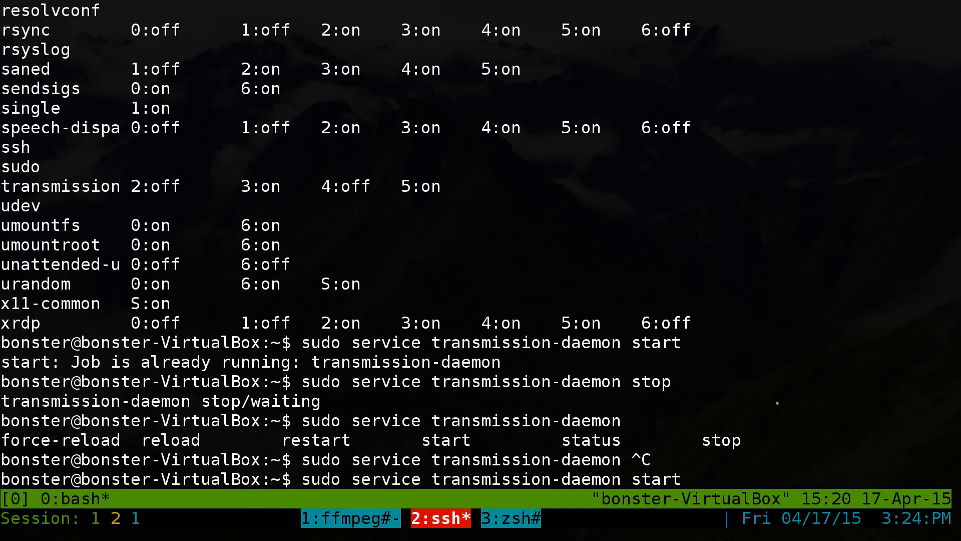
{"action": "type", "text": "sysv-rc-conf --list"}
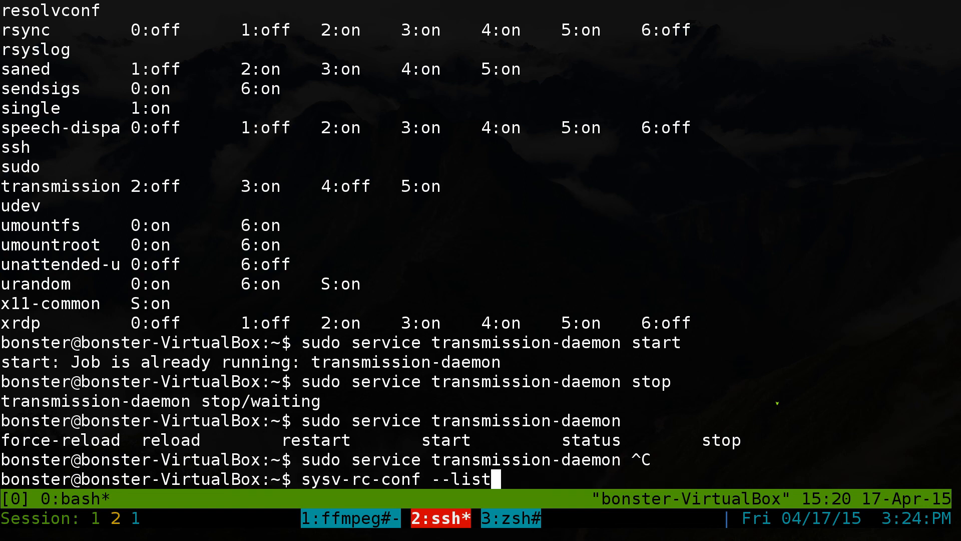